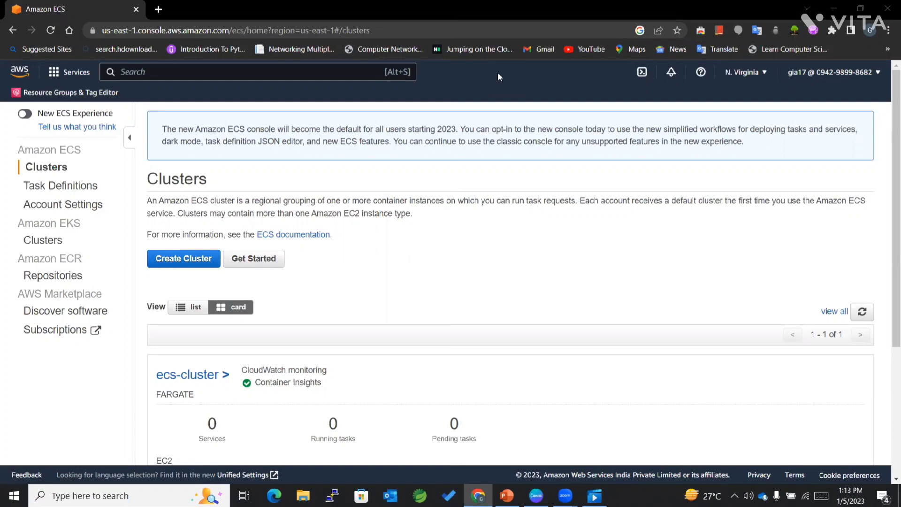
# Browse the task definitions list and return to the clusters overview.
pyautogui.scroll(-3)
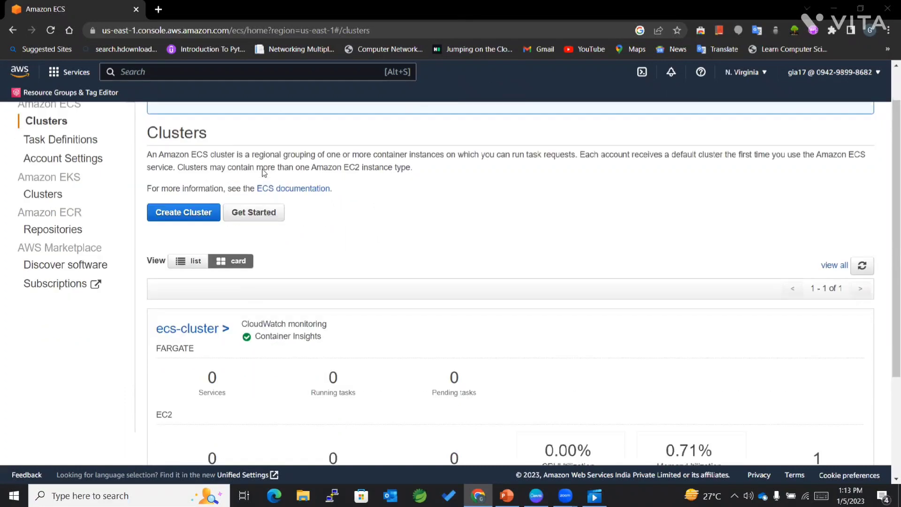
pyautogui.scroll(-3)
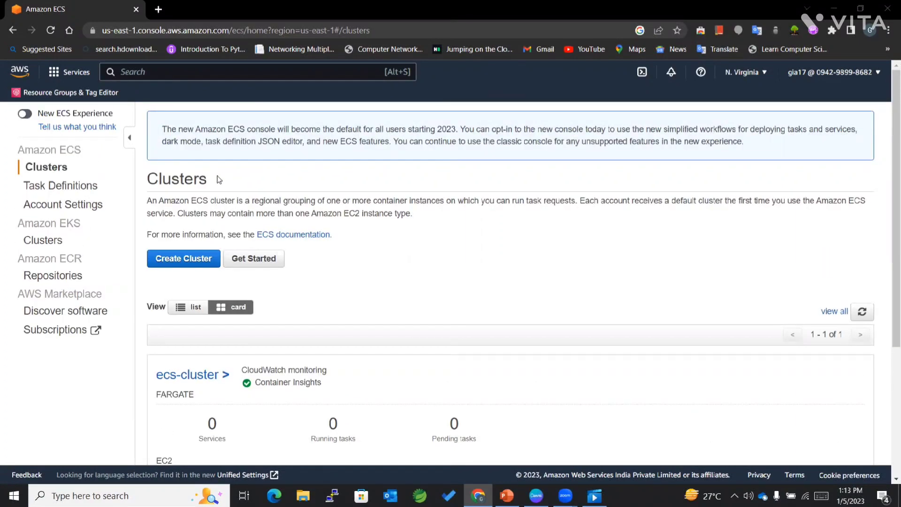
pyautogui.moveTo(60, 185)
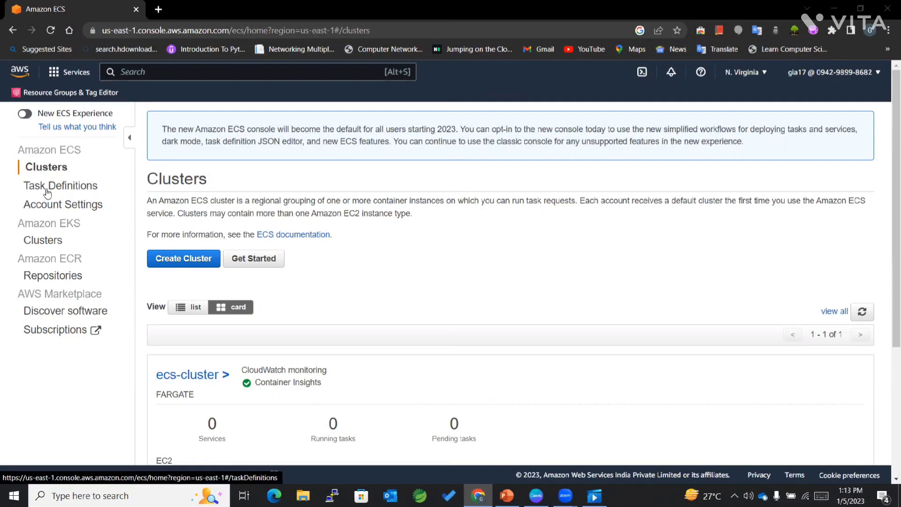
pyautogui.moveTo(60, 190)
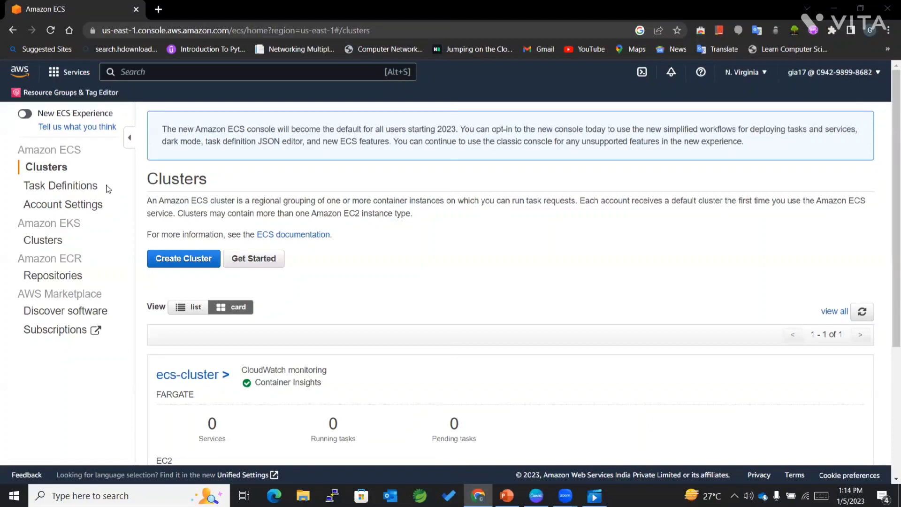
pyautogui.scroll(-3)
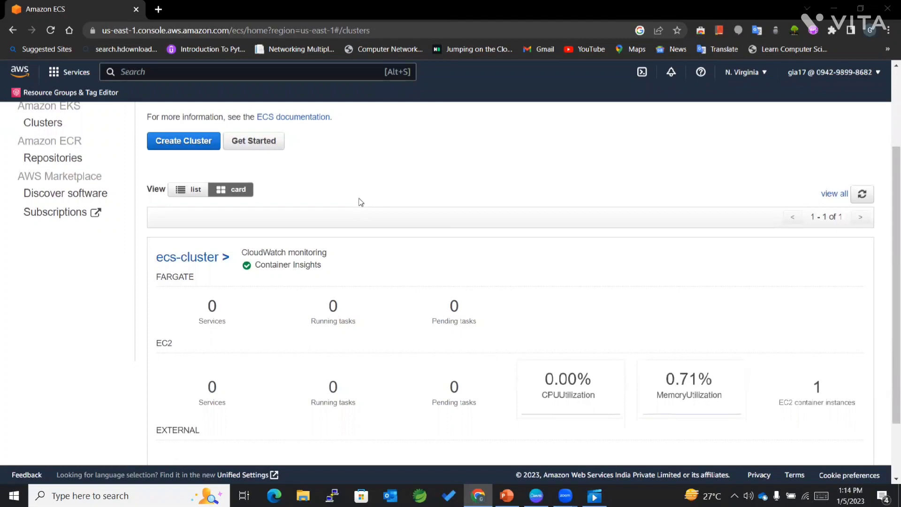
pyautogui.moveTo(177, 244)
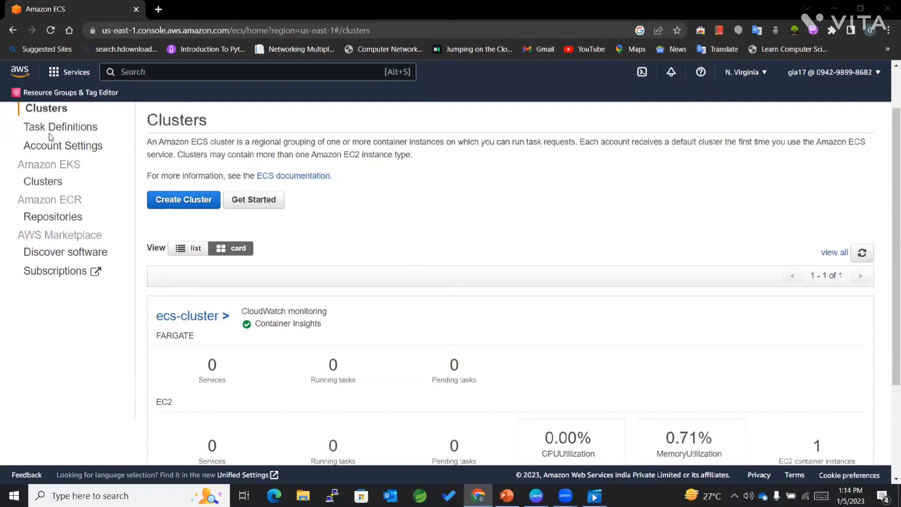
pyautogui.click(60, 127)
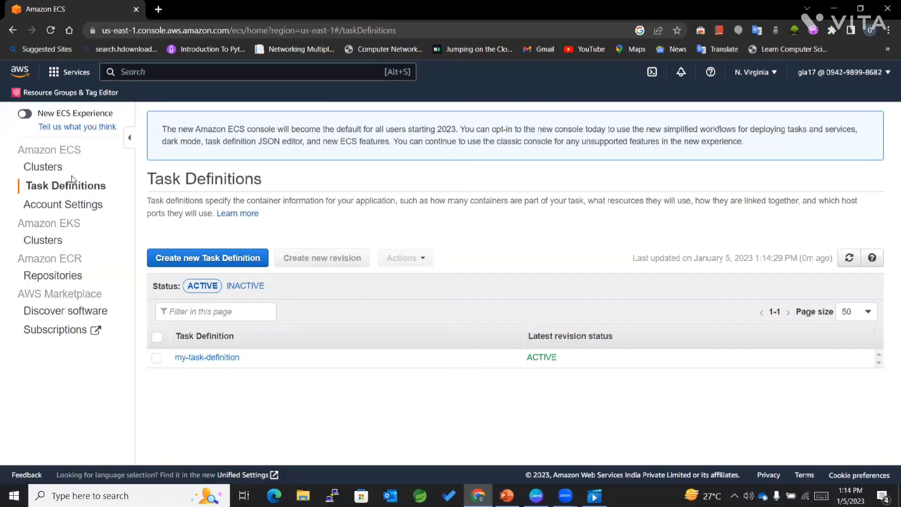
pyautogui.click(42, 167)
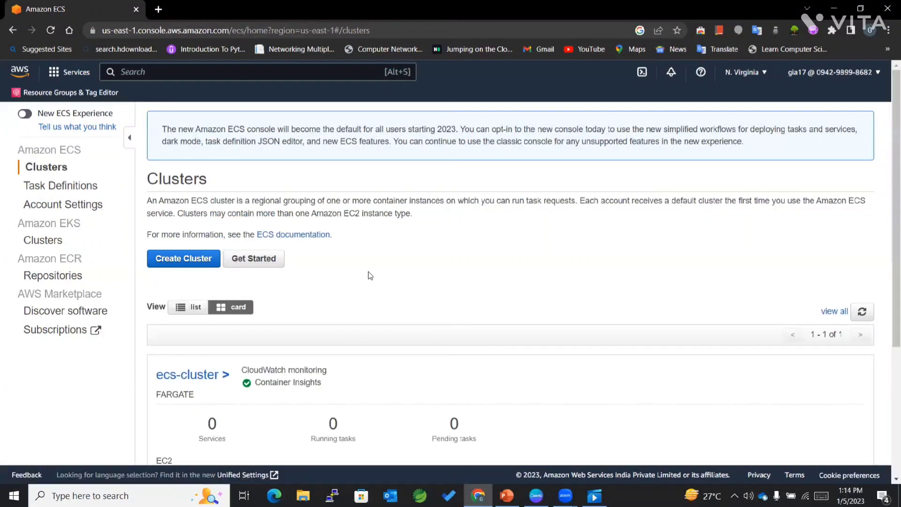
pyautogui.scroll(-3)
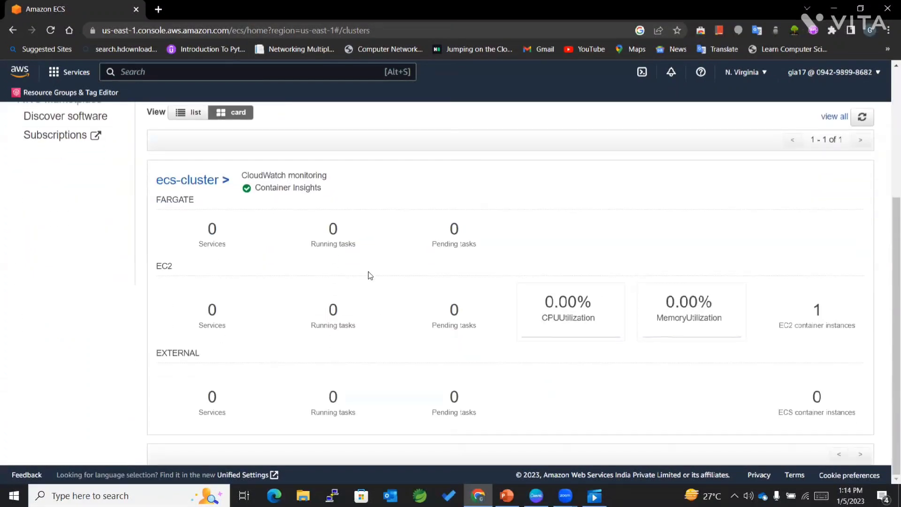
# Show the running tasks of ecs-cluster on its detail page.
pyautogui.click(187, 179)
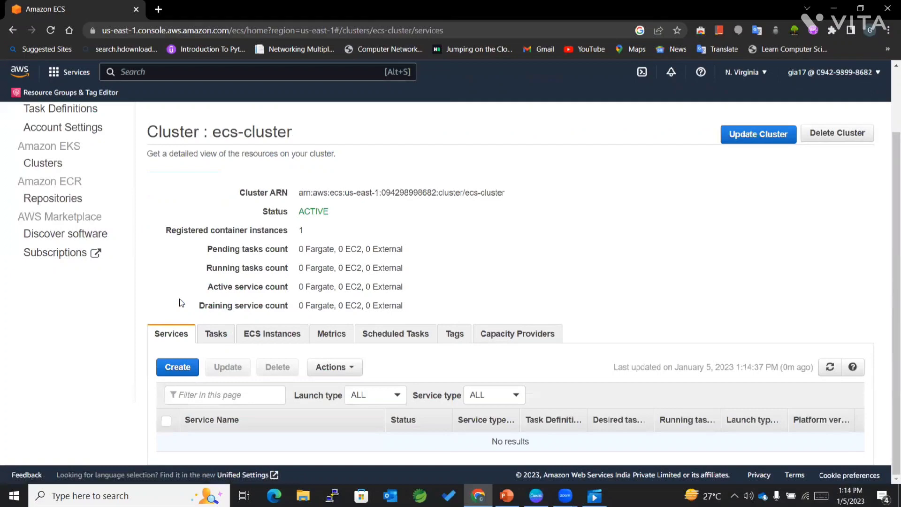
pyautogui.moveTo(457, 254)
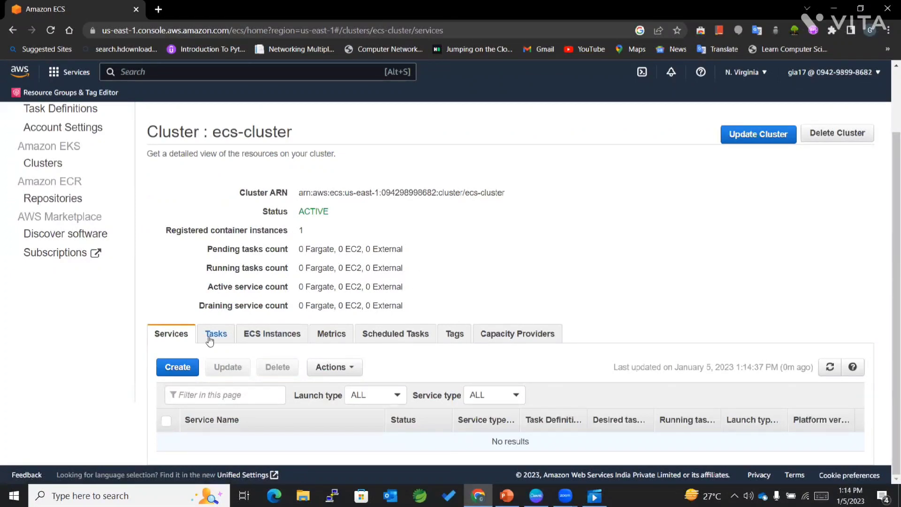
pyautogui.click(216, 334)
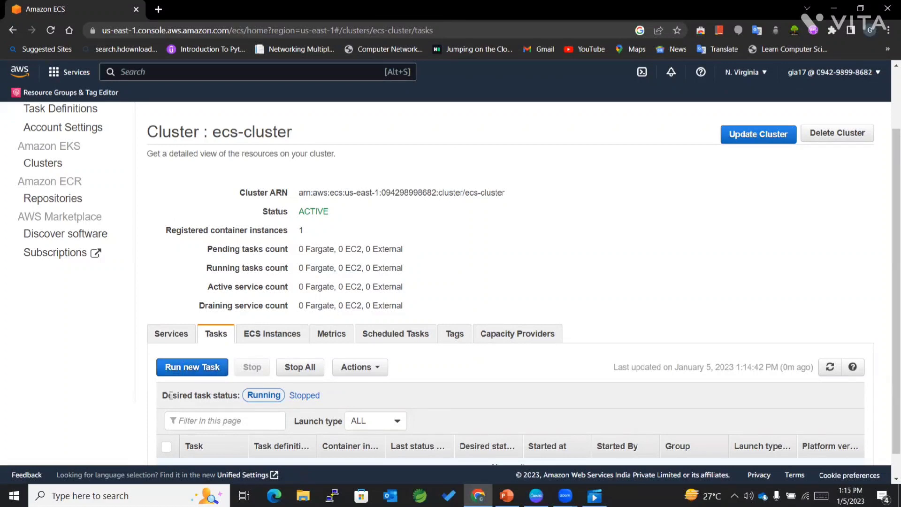
pyautogui.moveTo(206, 408)
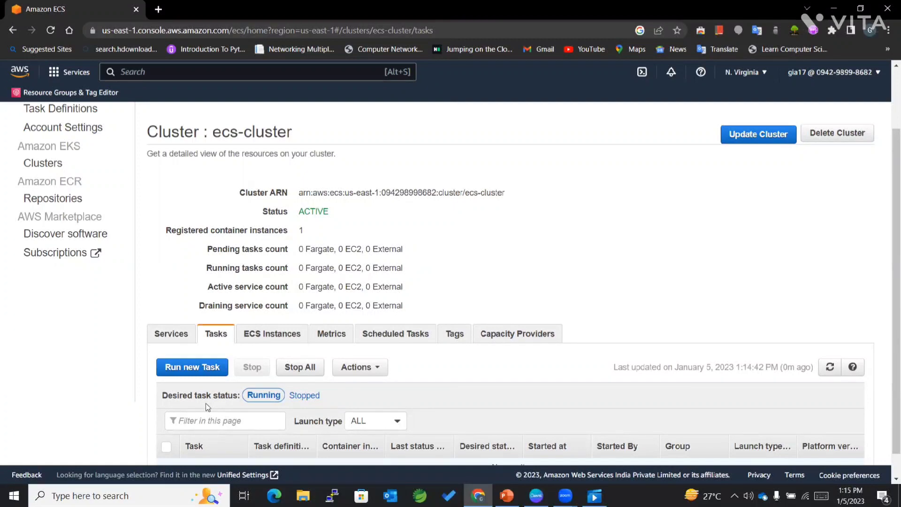
pyautogui.moveTo(235, 387)
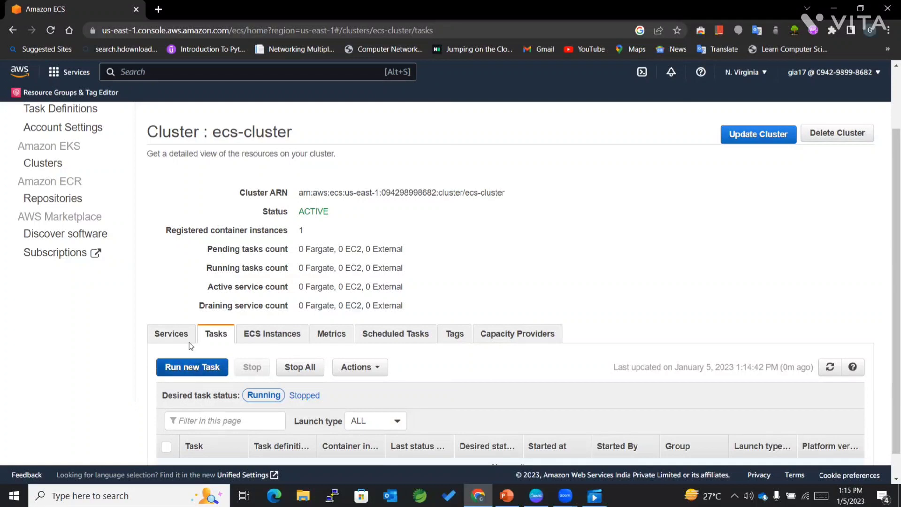
# Show the services defined in ecs-cluster, still empty.
pyautogui.click(171, 333)
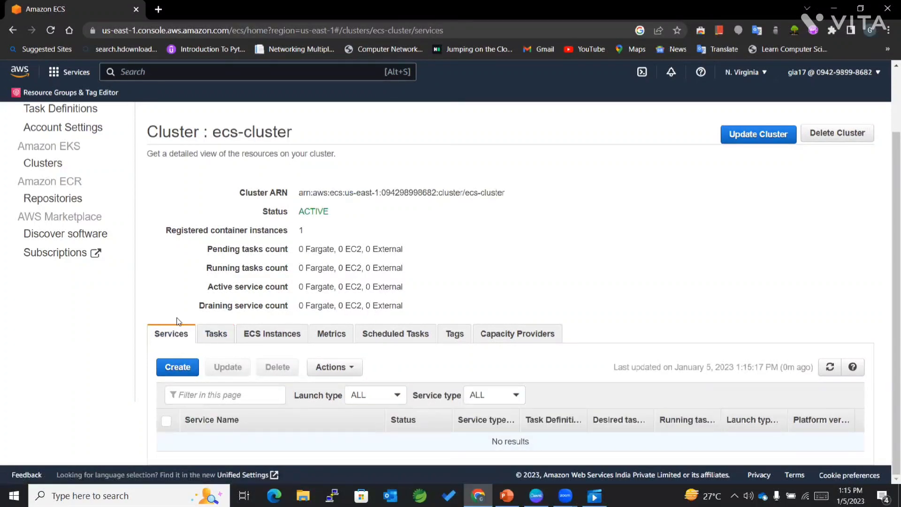
pyautogui.moveTo(194, 324)
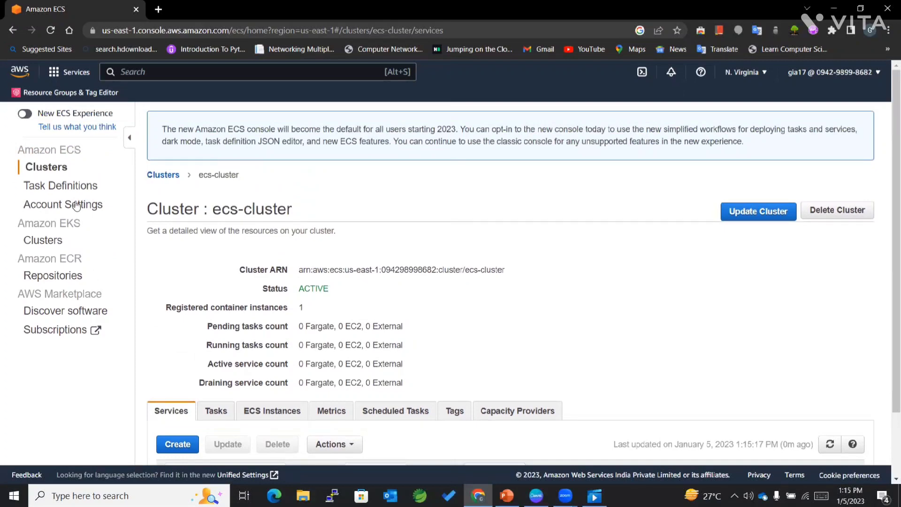
pyautogui.moveTo(60, 185)
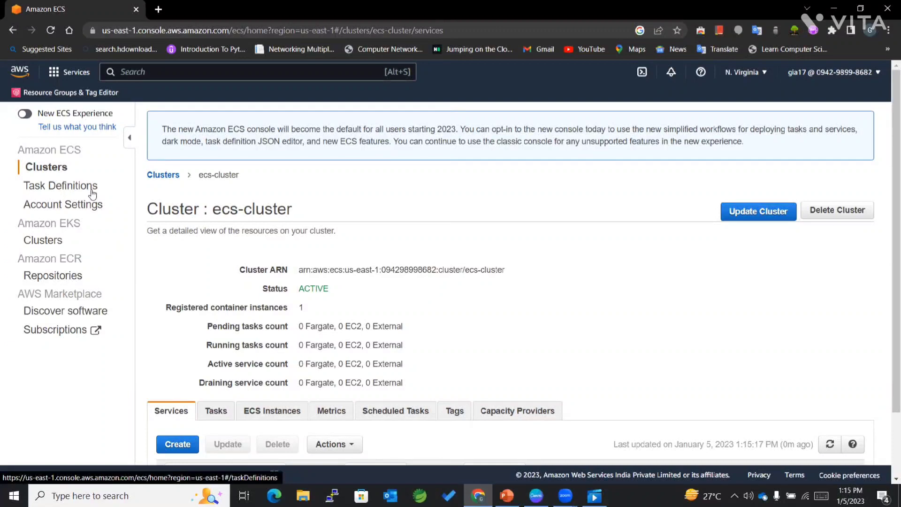
pyautogui.moveTo(100, 211)
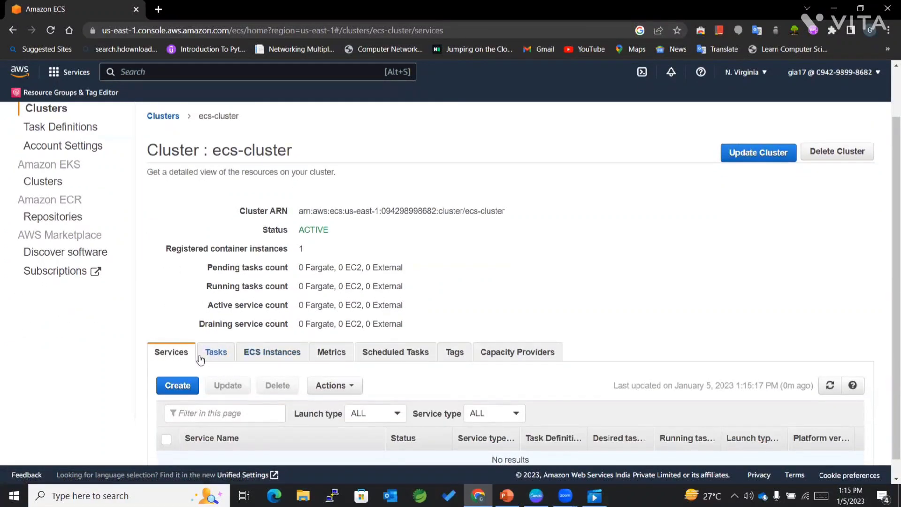
pyautogui.moveTo(134, 349)
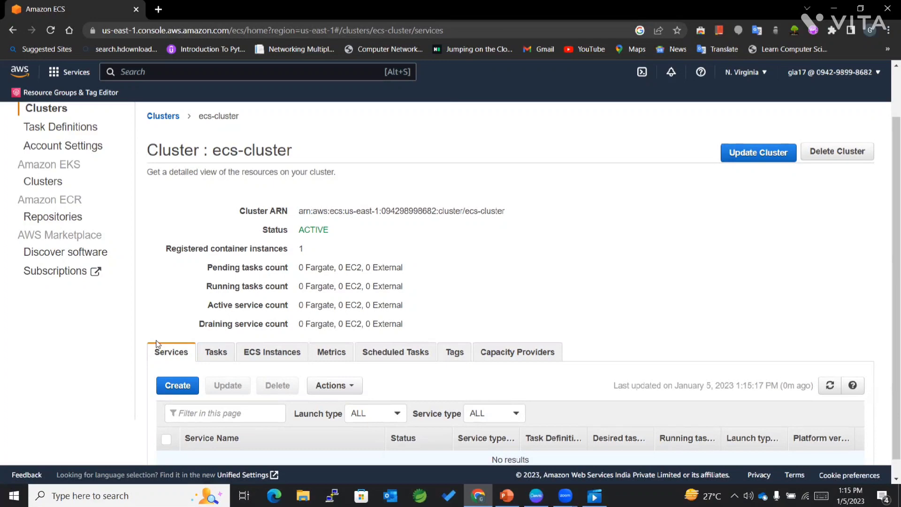
pyautogui.moveTo(155, 367)
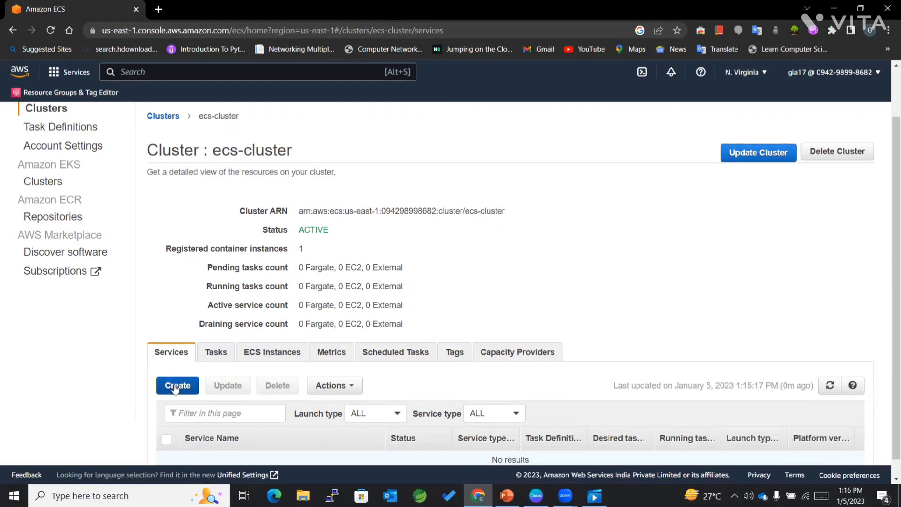
# Start a new service on ecs-cluster with the EC2 launch type.
pyautogui.click(178, 385)
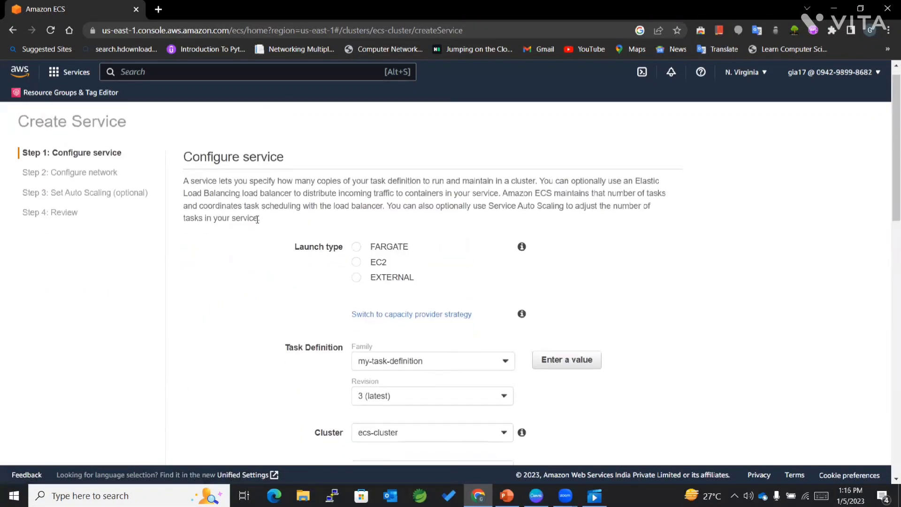
pyautogui.scroll(-3)
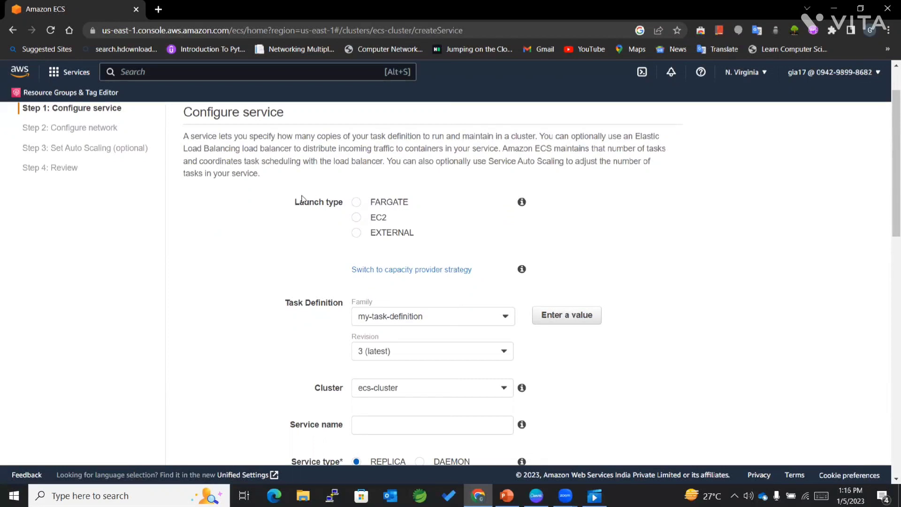
pyautogui.moveTo(346, 217)
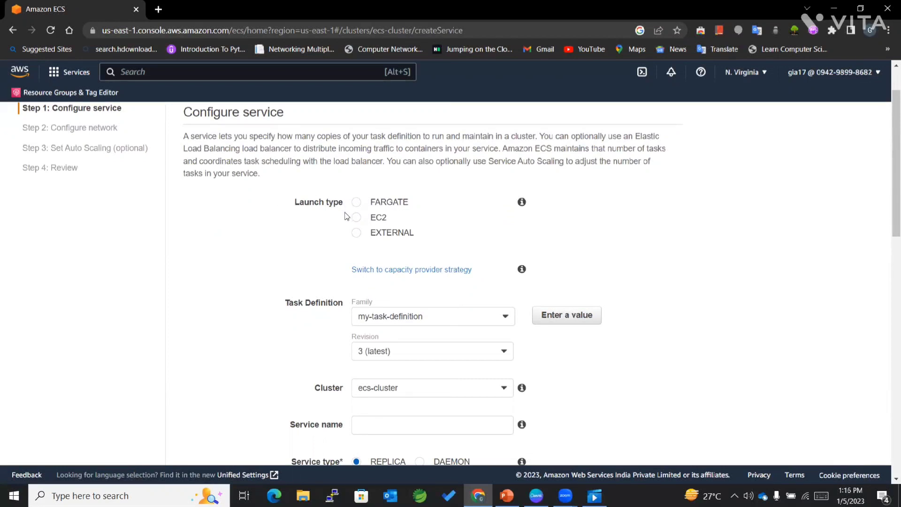
pyautogui.click(356, 217)
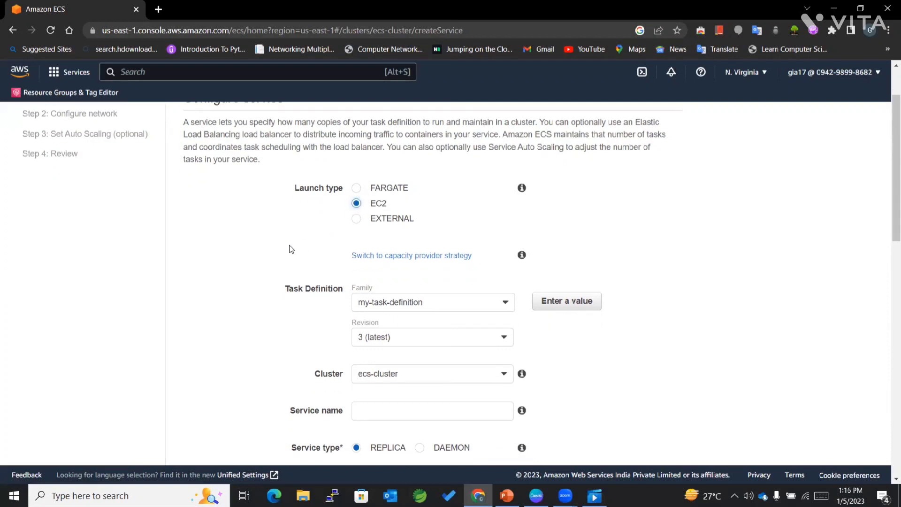
pyautogui.scroll(-3)
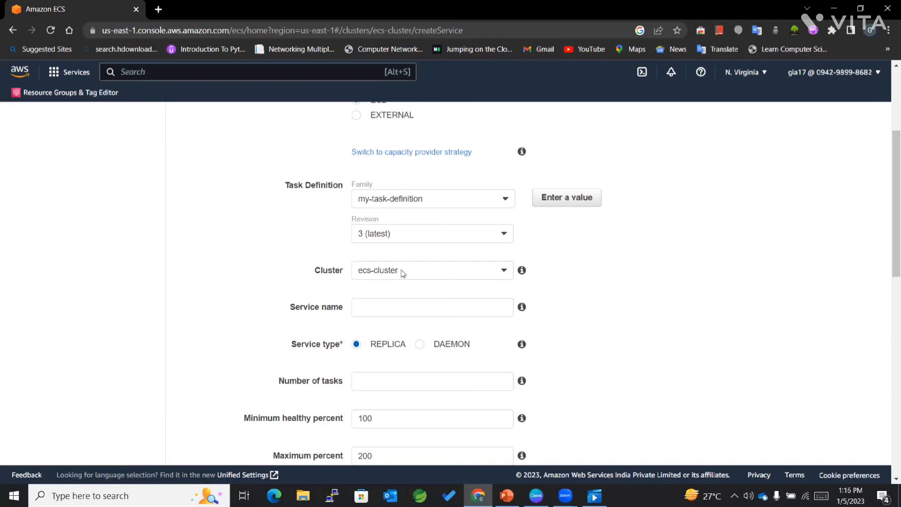
# Name the service httpd-service and keep the REPLICA service type.
pyautogui.scroll(-3)
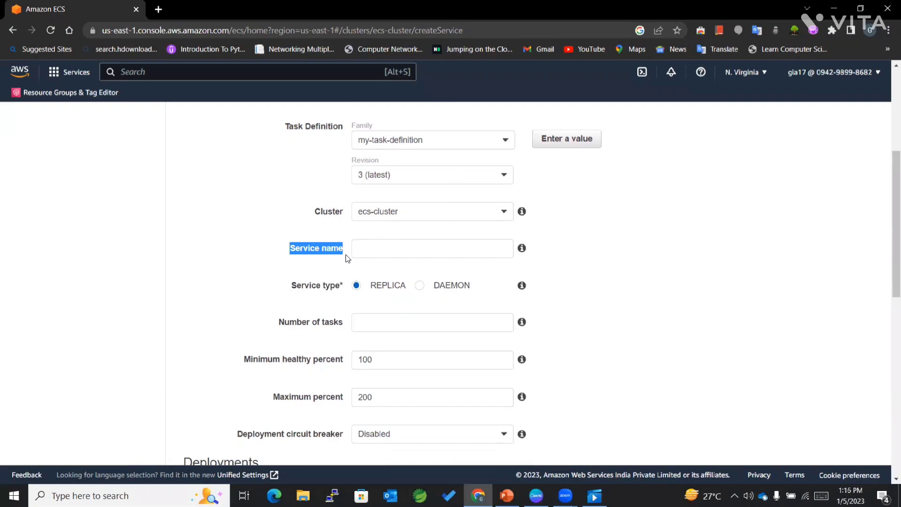
pyautogui.click(432, 247)
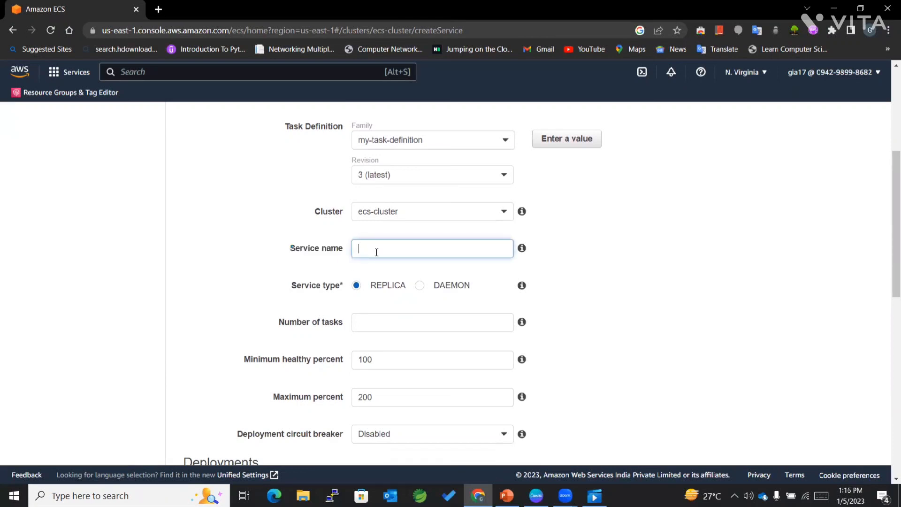
pyautogui.write('httpd')
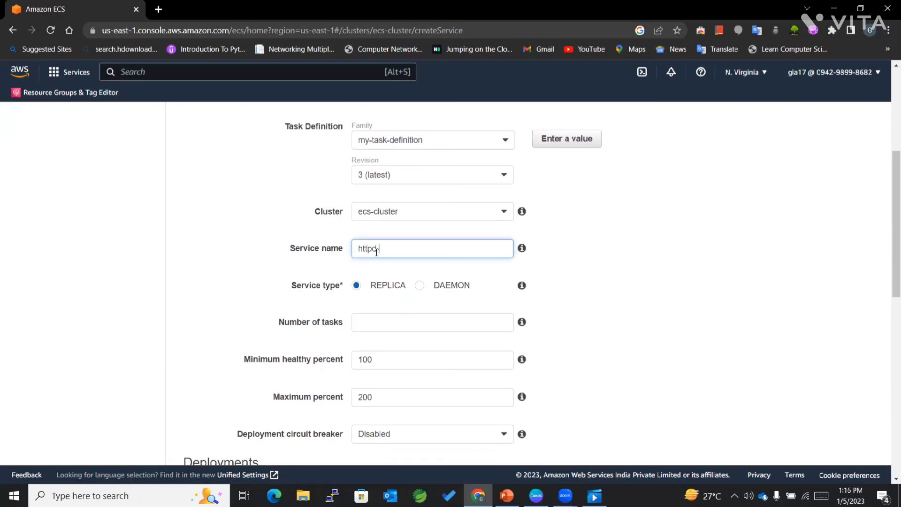
pyautogui.write('-service')
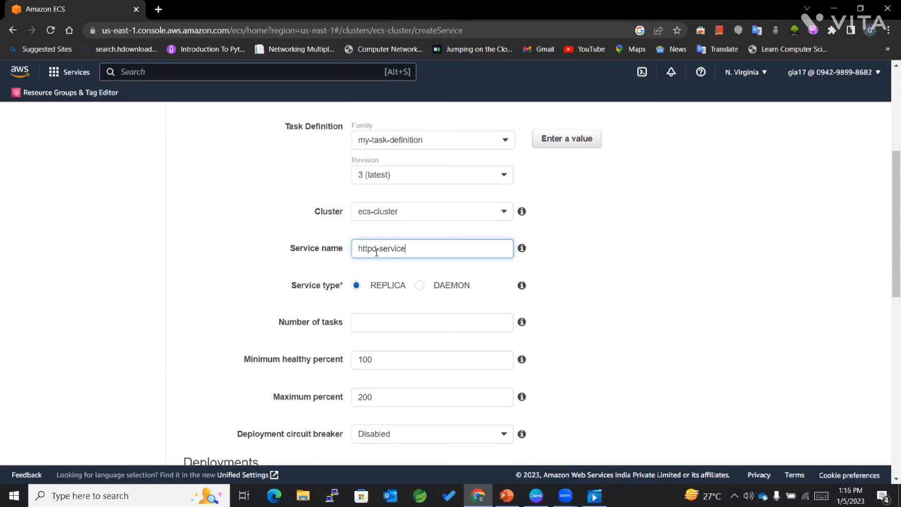
pyautogui.scroll(-3)
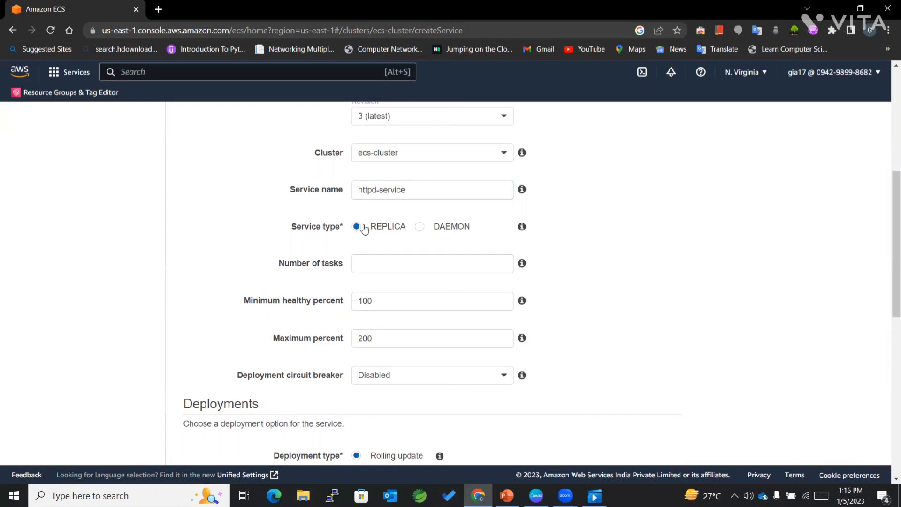
pyautogui.moveTo(450, 229)
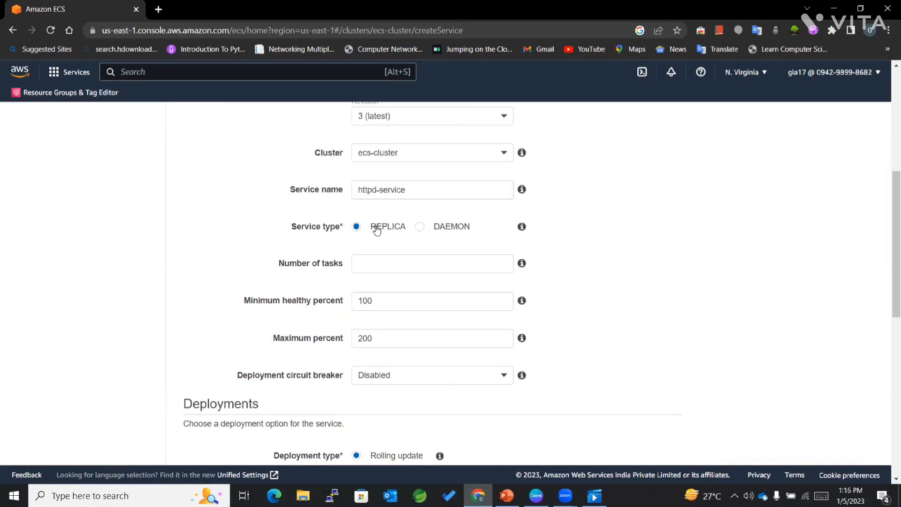
pyautogui.moveTo(377, 238)
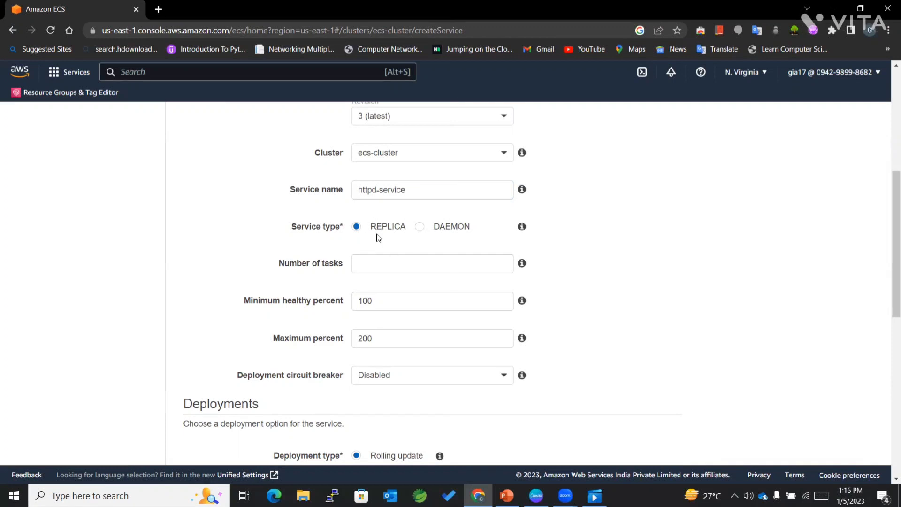
pyautogui.moveTo(404, 238)
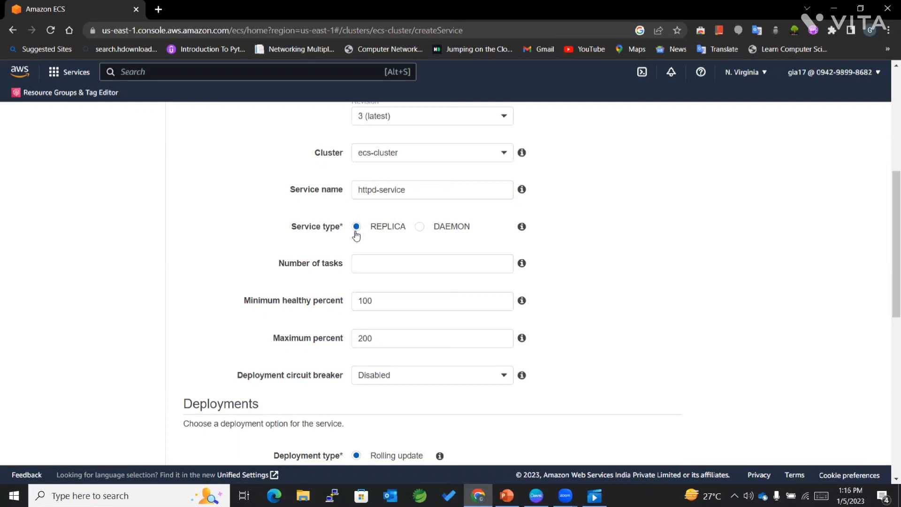
pyautogui.moveTo(357, 258)
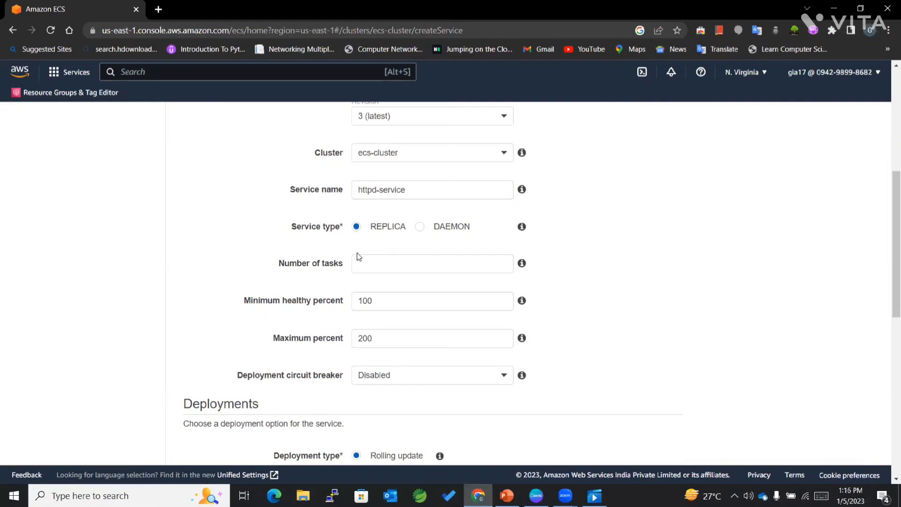
pyautogui.moveTo(400, 229)
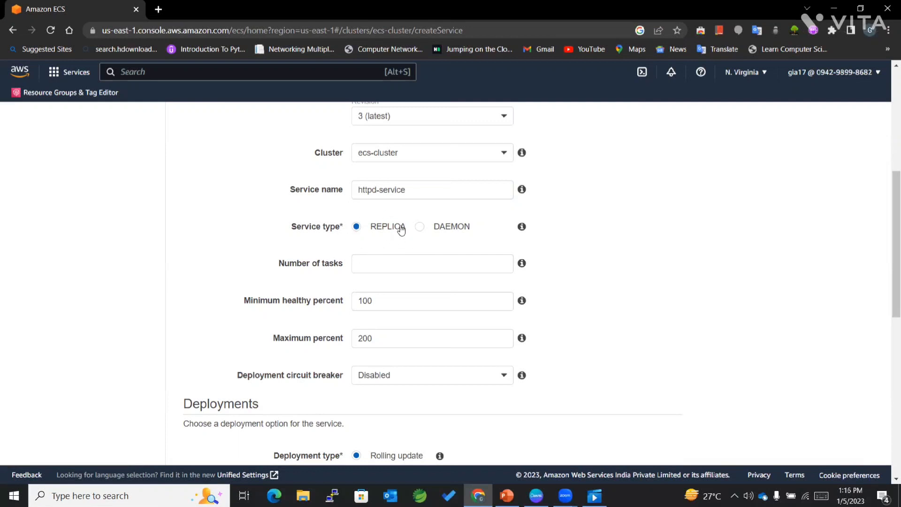
pyautogui.moveTo(410, 241)
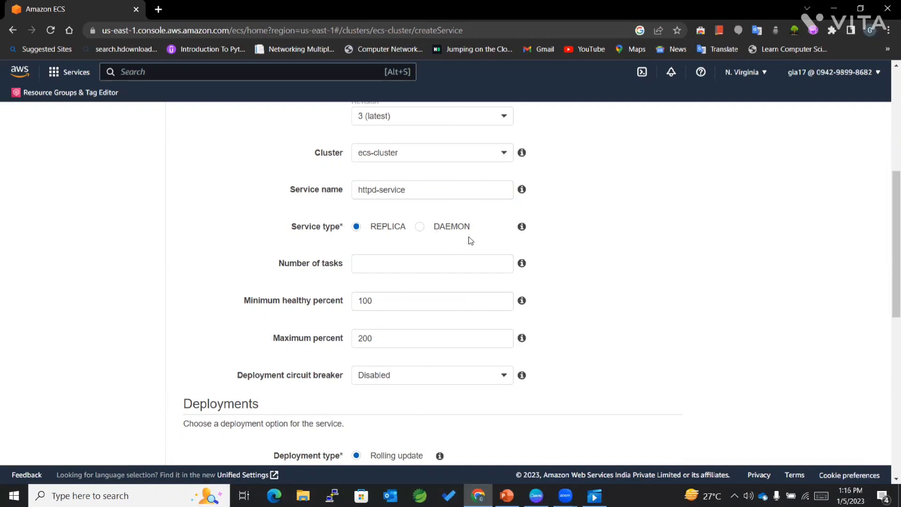
pyautogui.moveTo(469, 227)
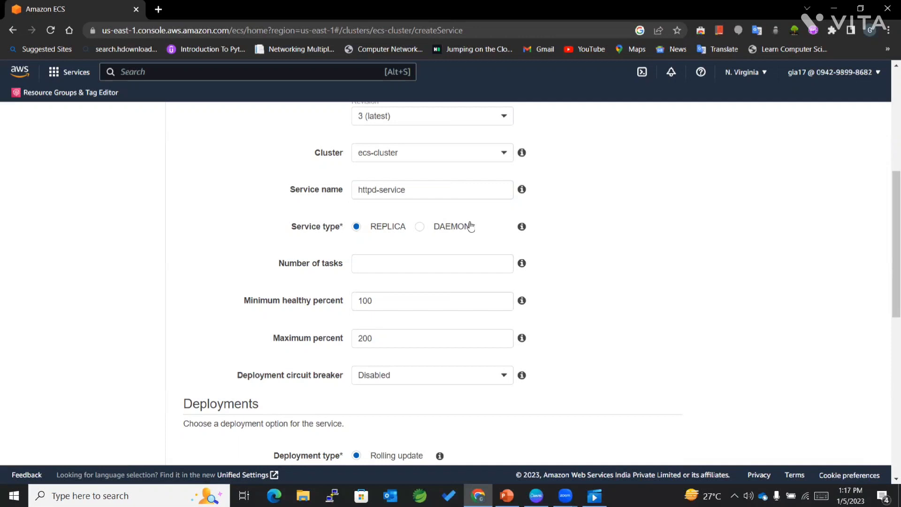
pyautogui.moveTo(521, 226)
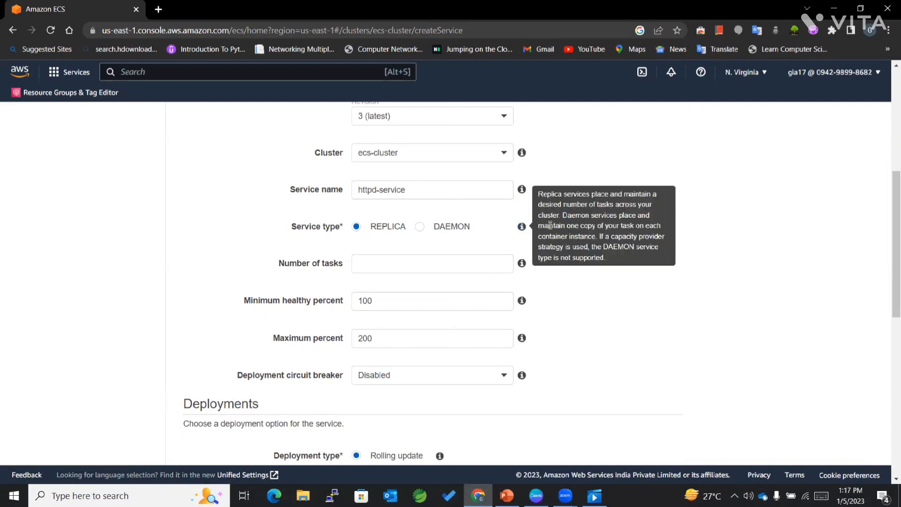
pyautogui.moveTo(567, 164)
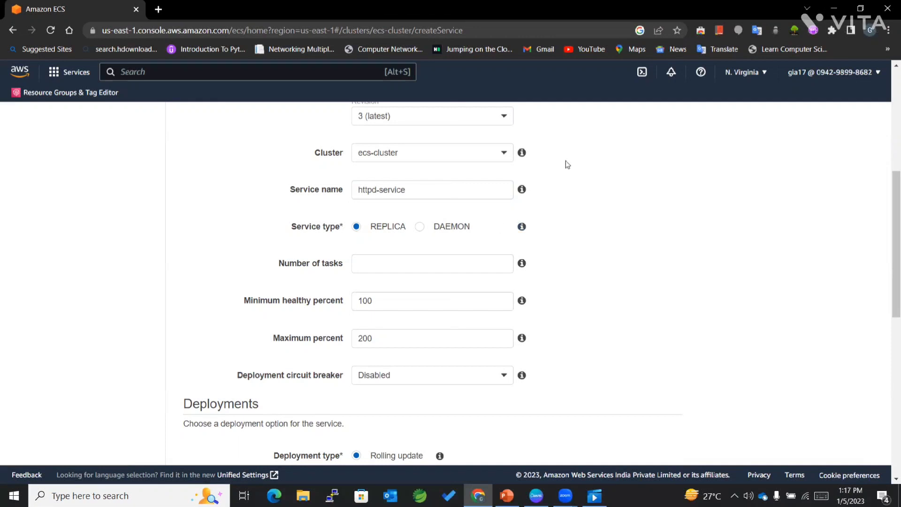
pyautogui.moveTo(449, 246)
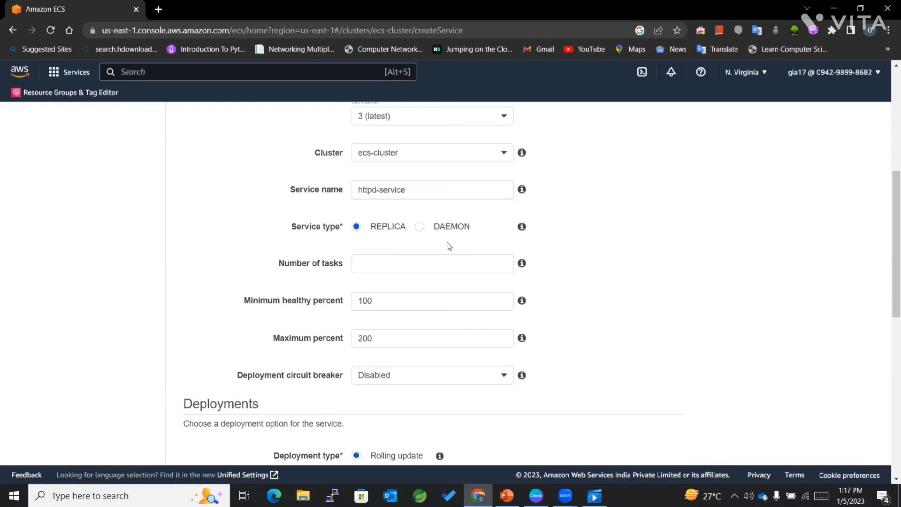
pyautogui.moveTo(444, 227)
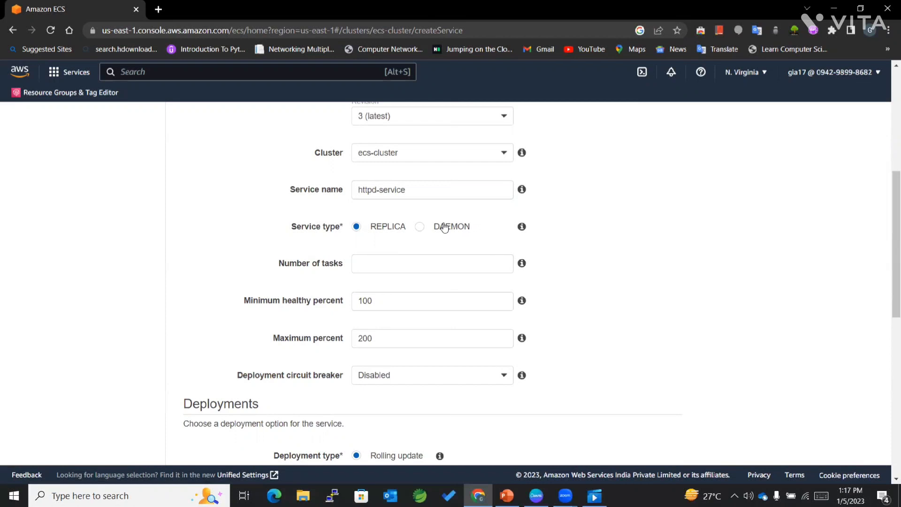
pyautogui.doubleClick(387, 226)
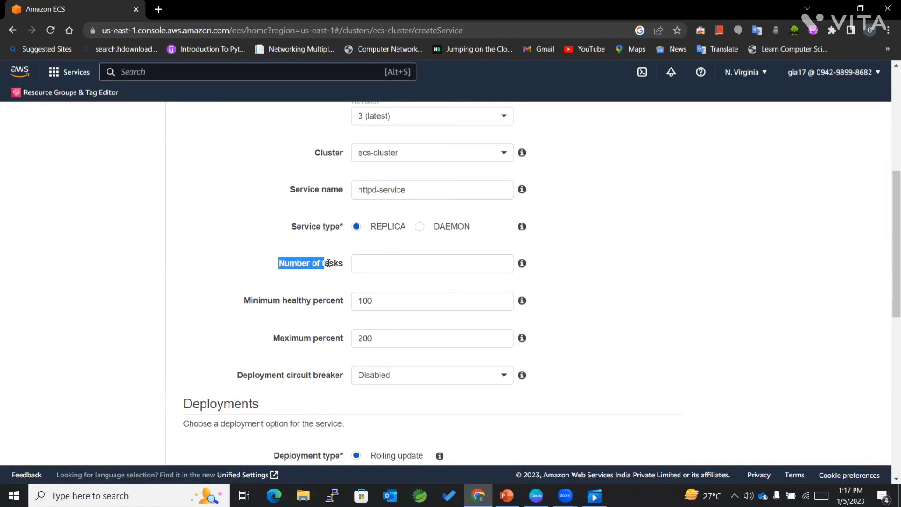
# Set the number of tasks to 1 and minimum healthy percent to 0.
pyautogui.click(431, 262)
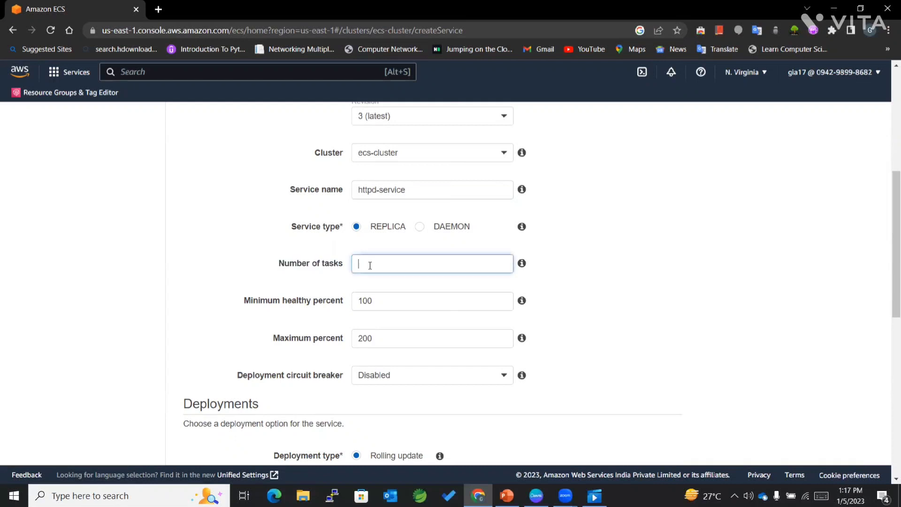
pyautogui.write('1')
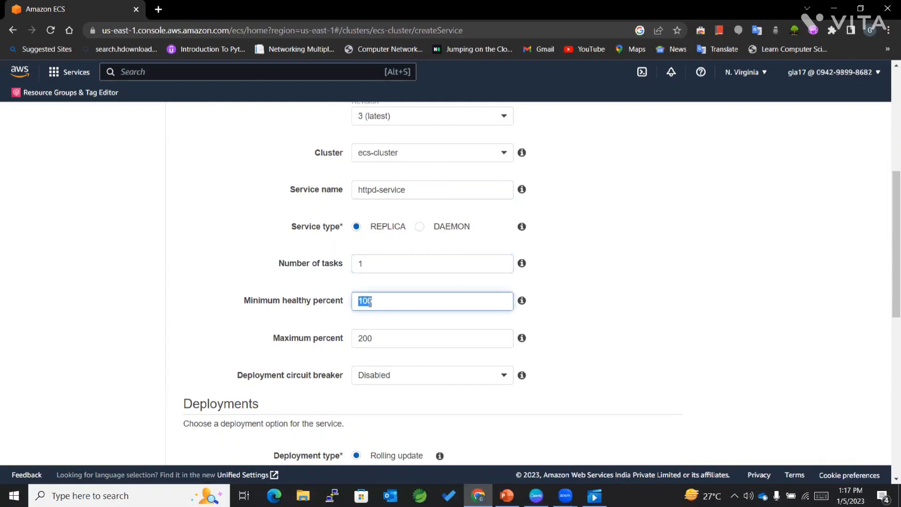
pyautogui.write('0')
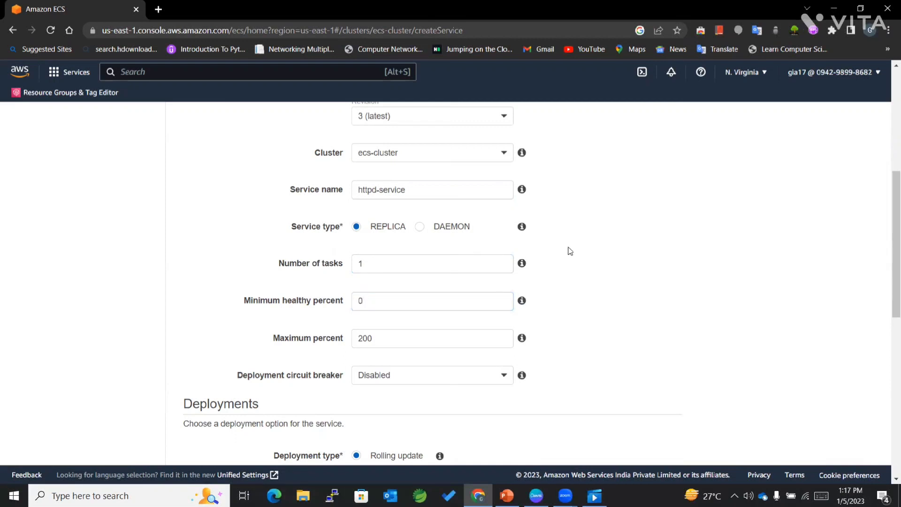
pyautogui.scroll(-3)
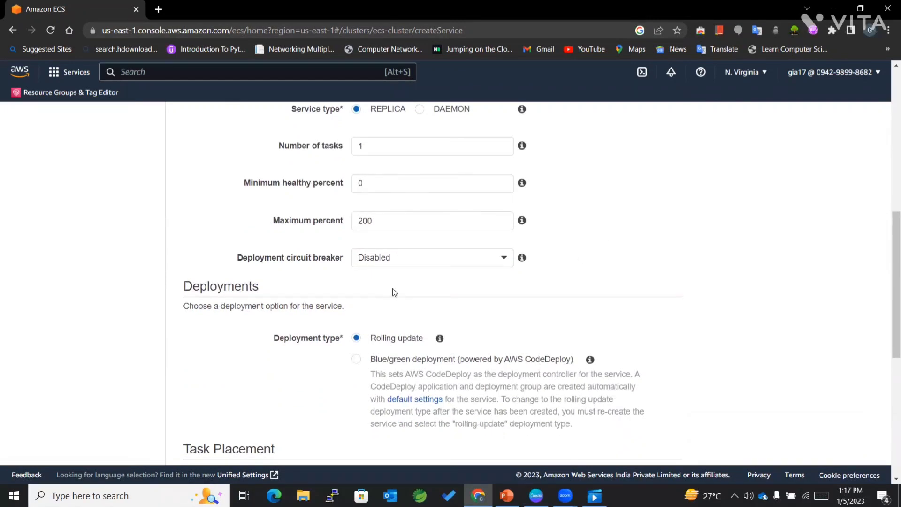
# Keep default deployment, placement and tagging settings and continue to the network step.
pyautogui.doubleClick(219, 286)
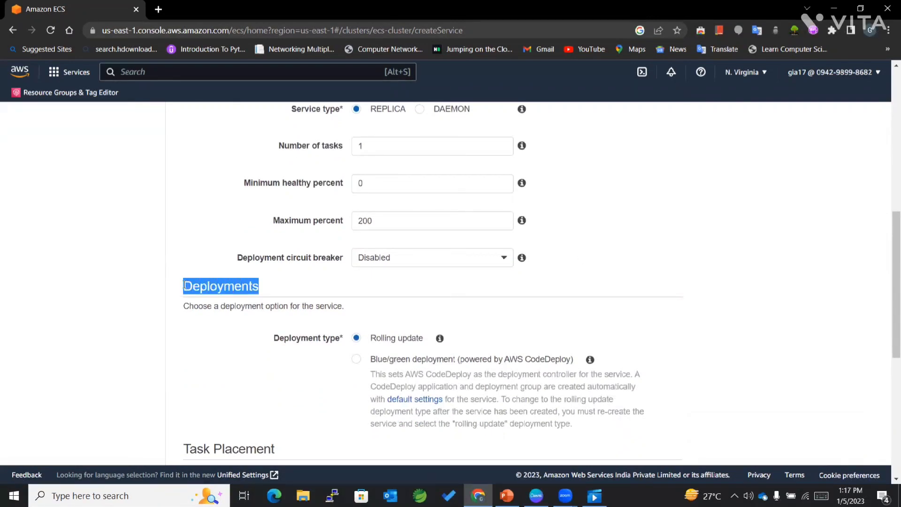
pyautogui.scroll(-3)
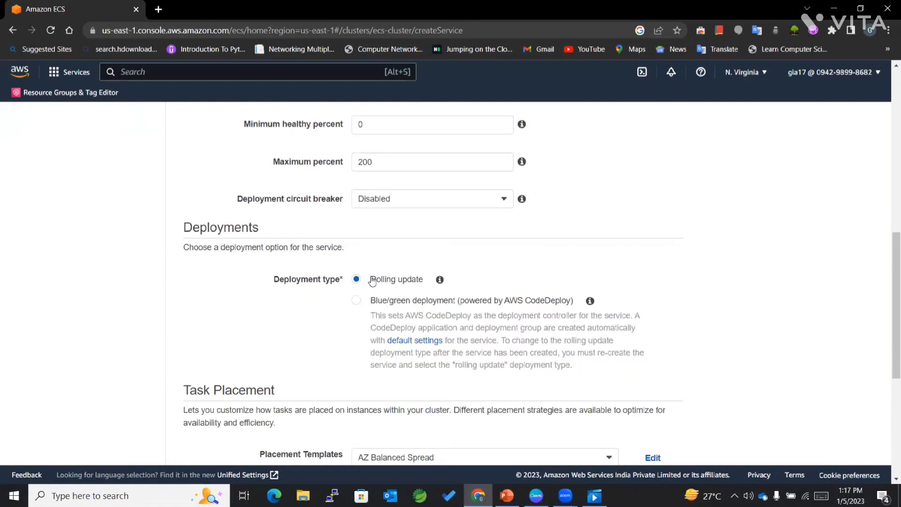
pyautogui.scroll(-3)
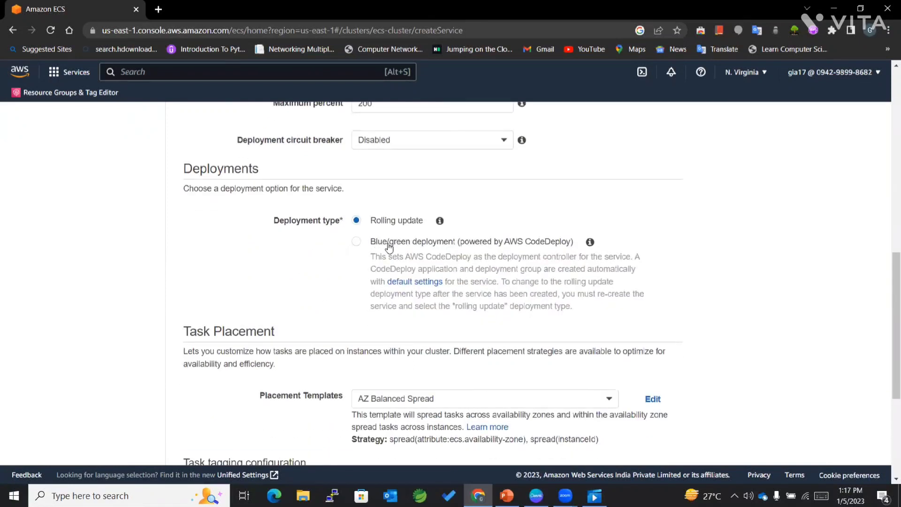
pyautogui.moveTo(450, 248)
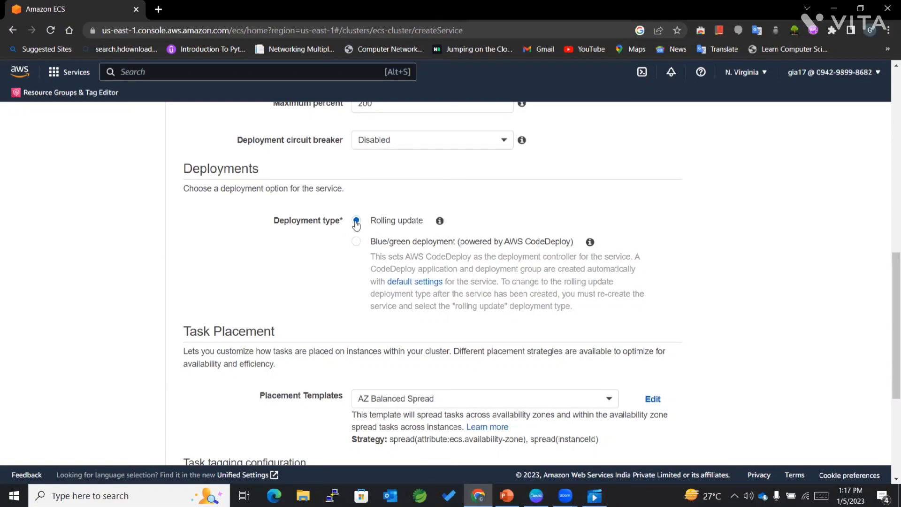
pyautogui.scroll(-3)
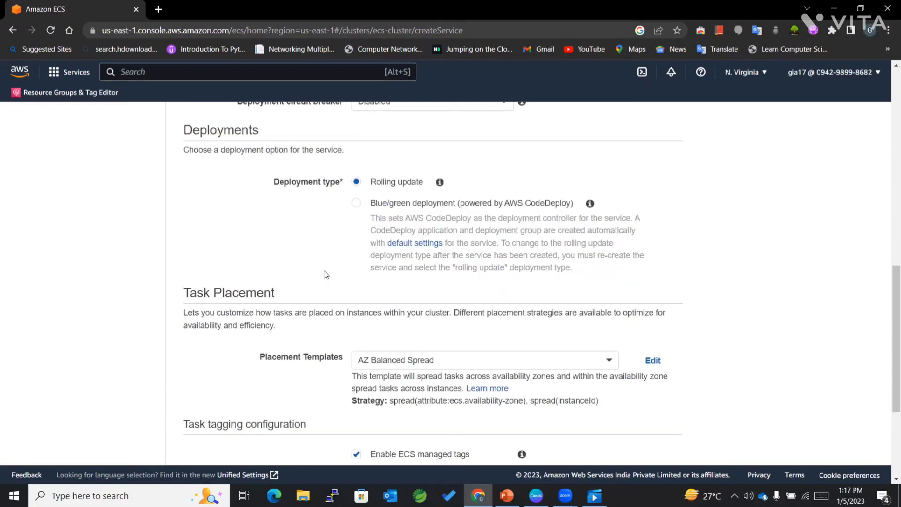
pyautogui.scroll(-3)
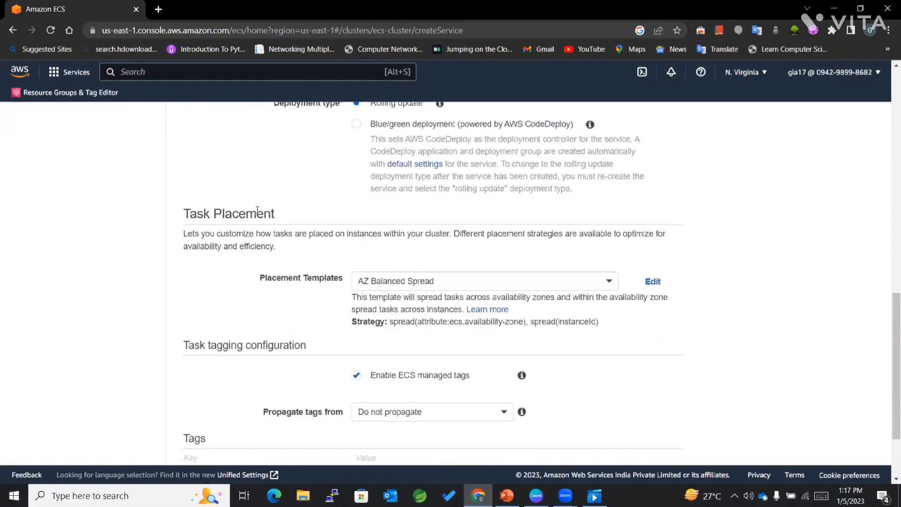
pyautogui.scroll(-3)
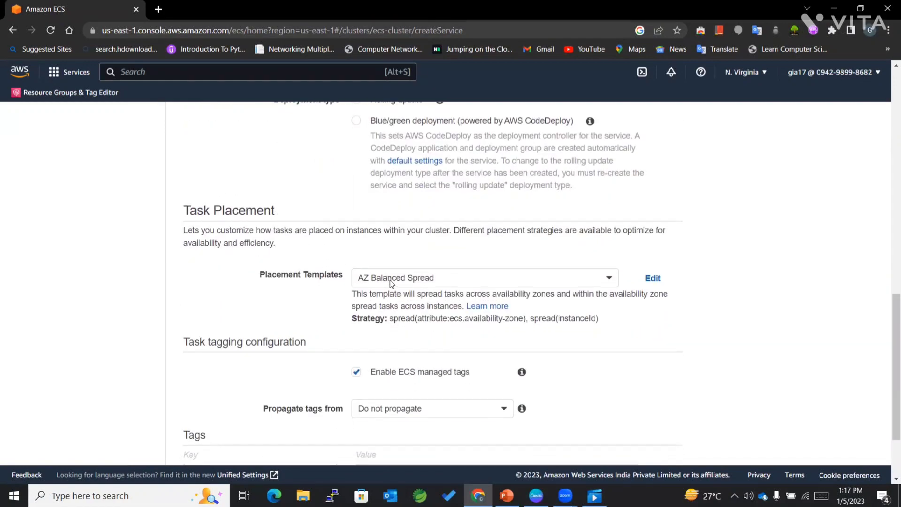
pyautogui.scroll(-3)
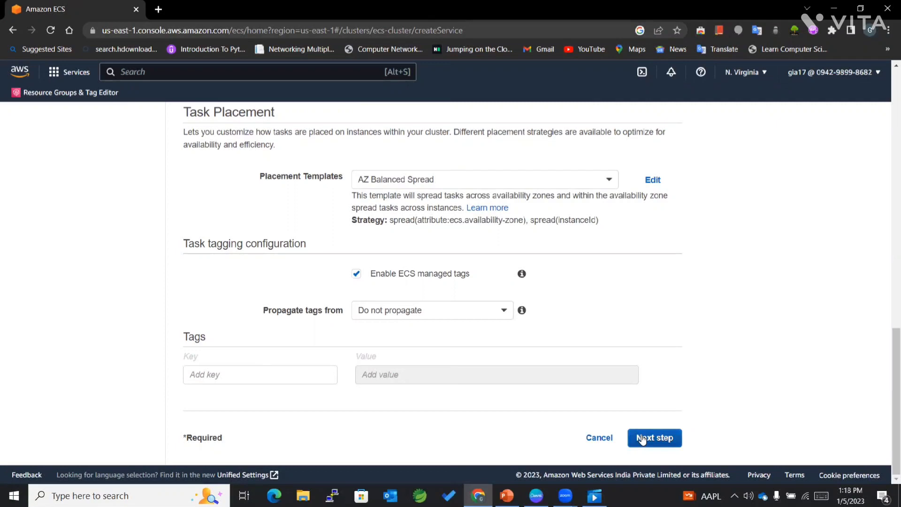
pyautogui.moveTo(650, 440)
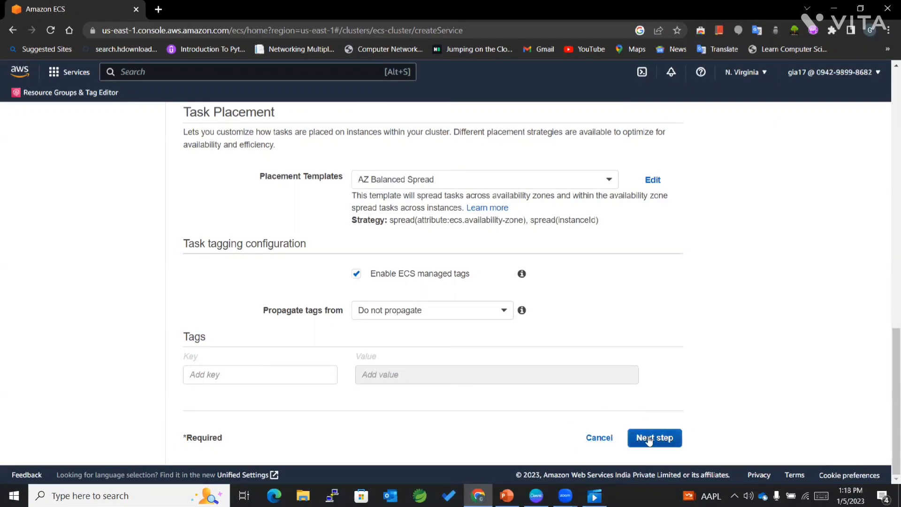
pyautogui.click(654, 438)
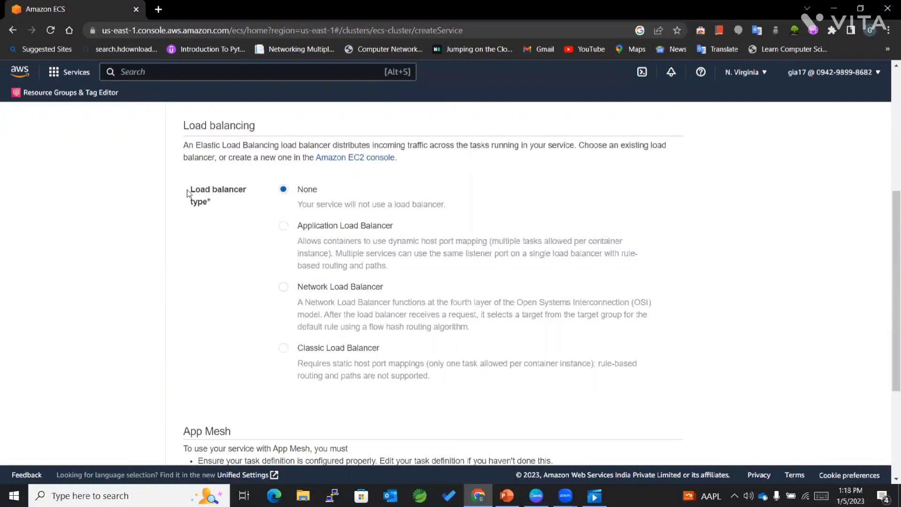
pyautogui.moveTo(233, 215)
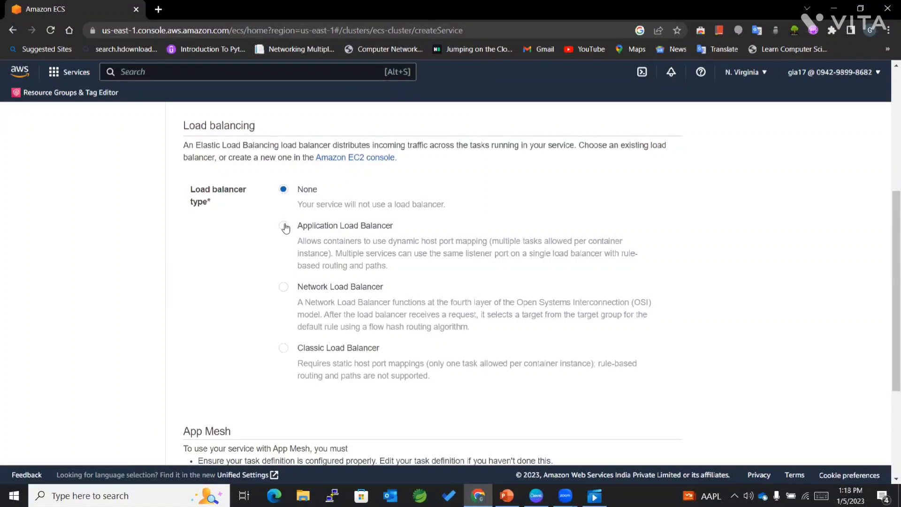
# Choose no load balancer for the service and continue to auto scaling.
pyautogui.click(283, 226)
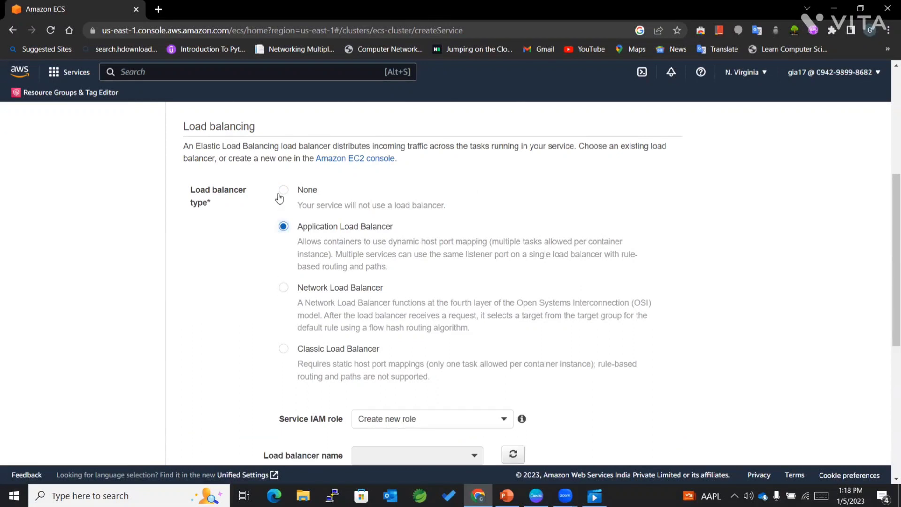
pyautogui.click(282, 188)
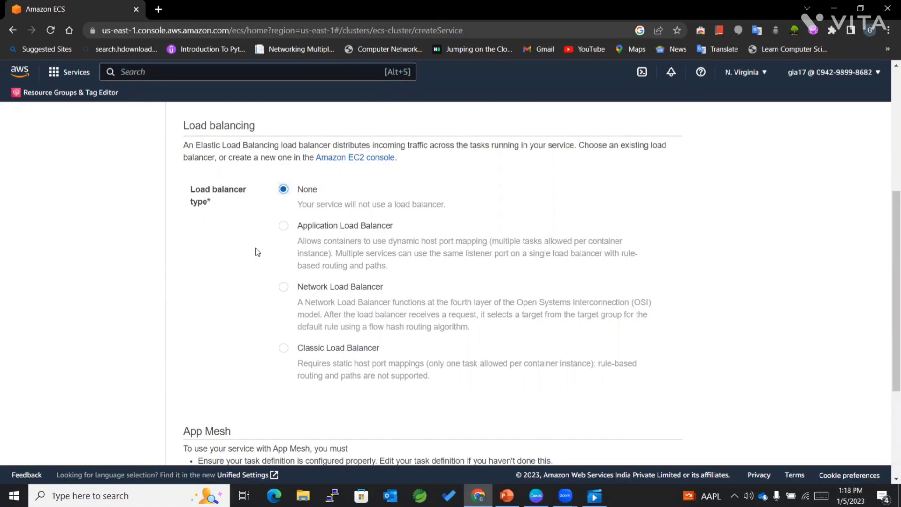
pyautogui.moveTo(254, 213)
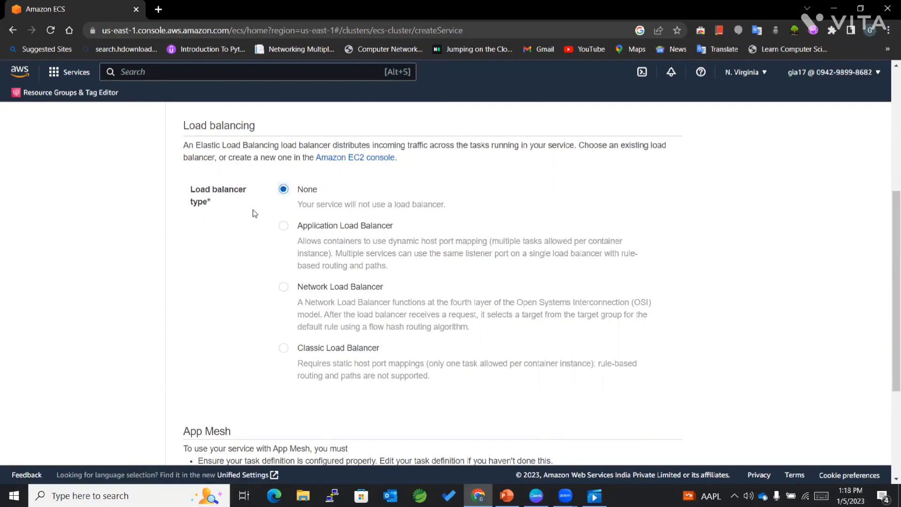
pyautogui.moveTo(209, 199)
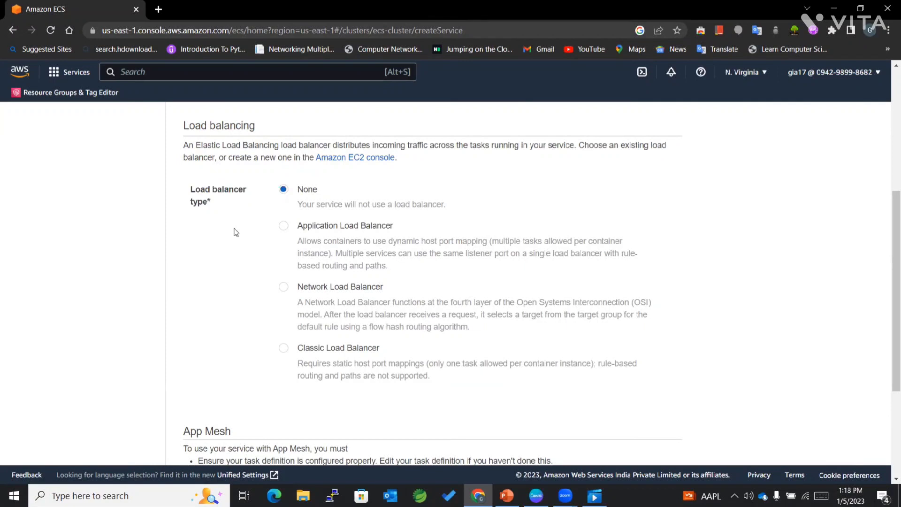
pyautogui.moveTo(259, 193)
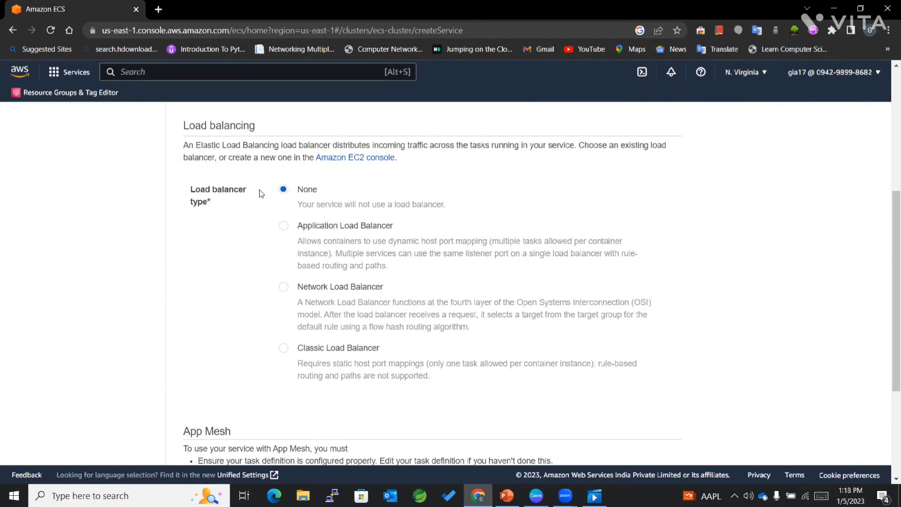
pyautogui.moveTo(293, 203)
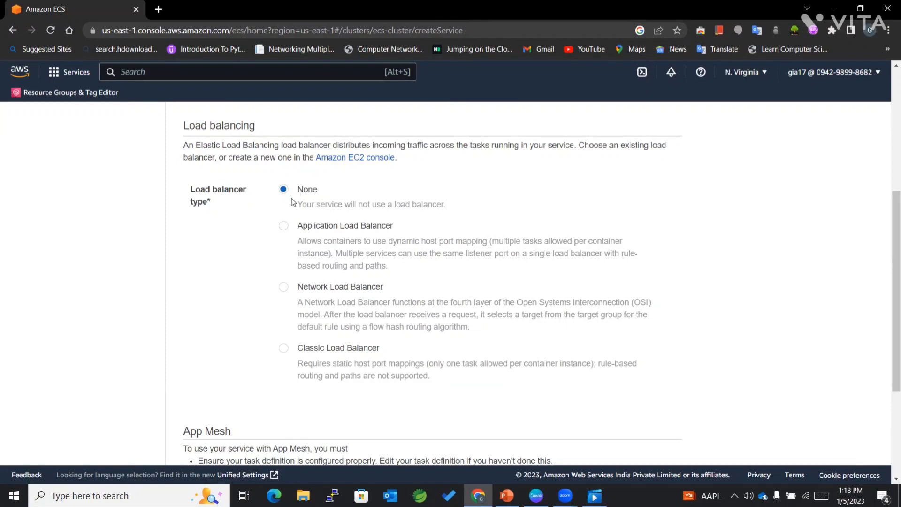
pyautogui.scroll(-3)
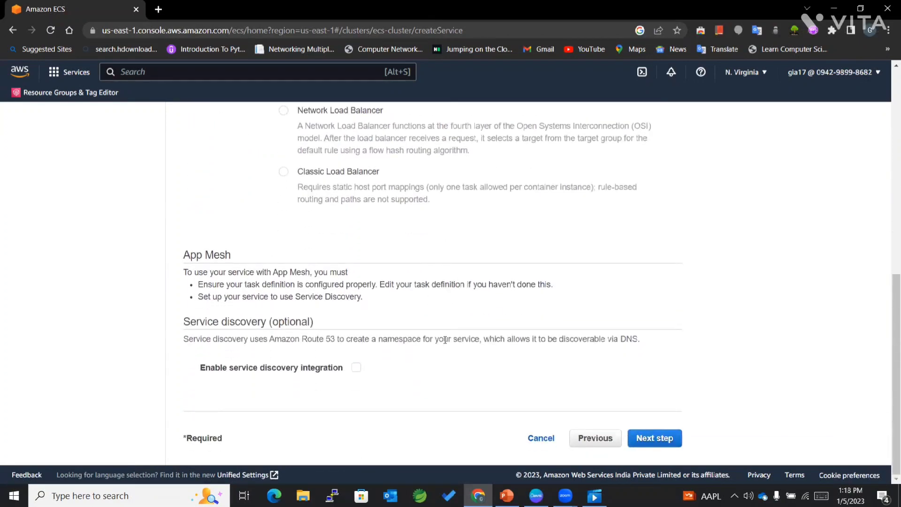
pyautogui.click(654, 439)
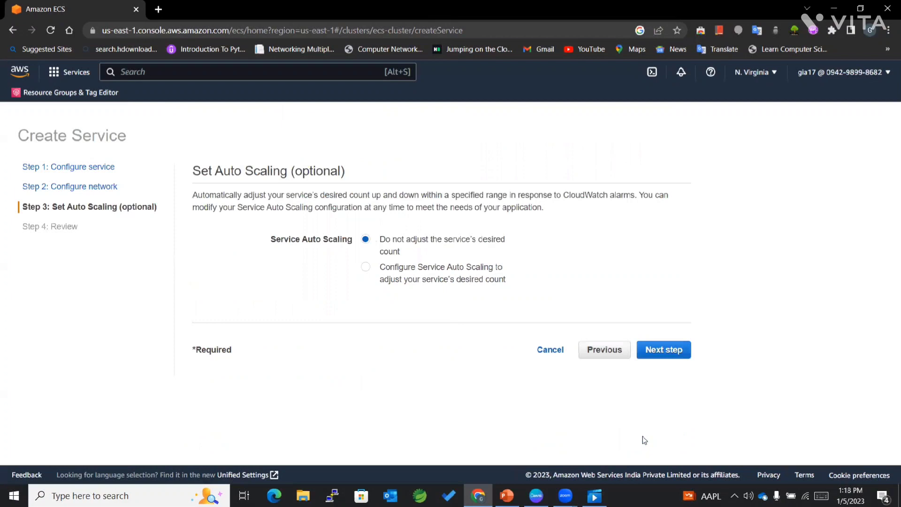
pyautogui.moveTo(275, 230)
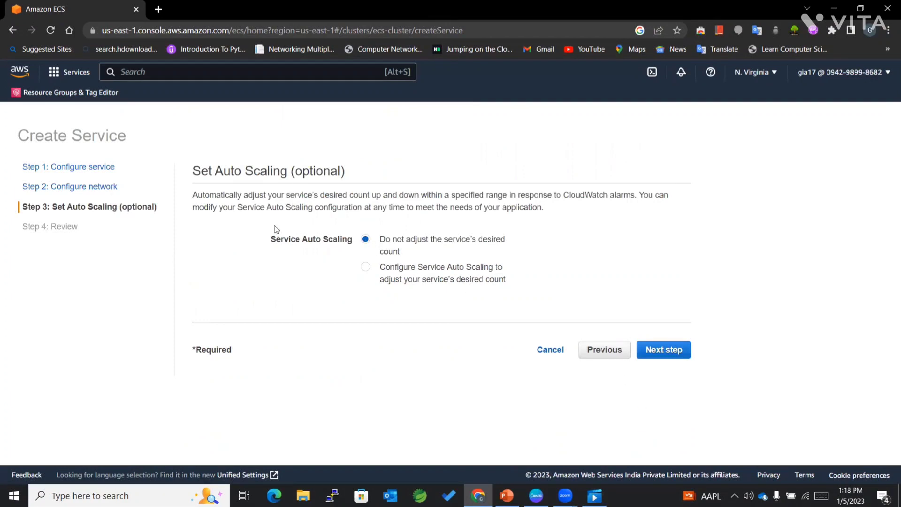
pyautogui.moveTo(352, 241)
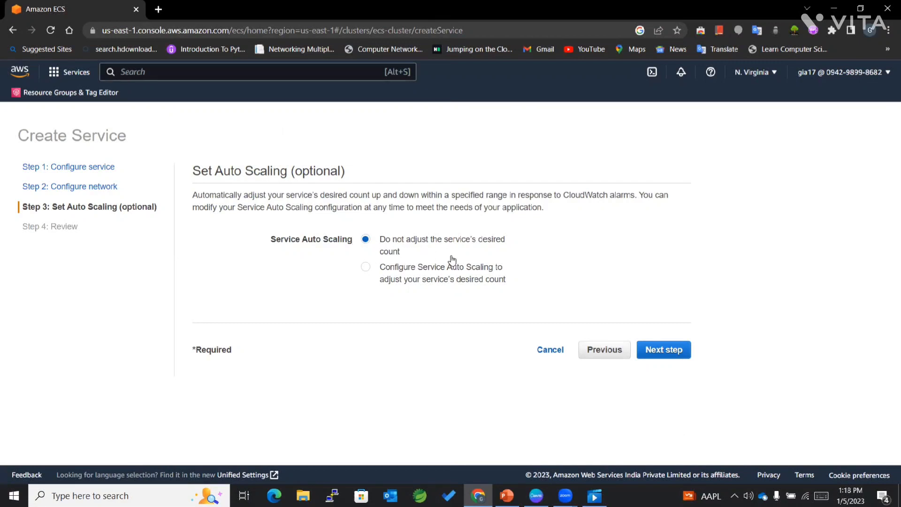
pyautogui.moveTo(430, 259)
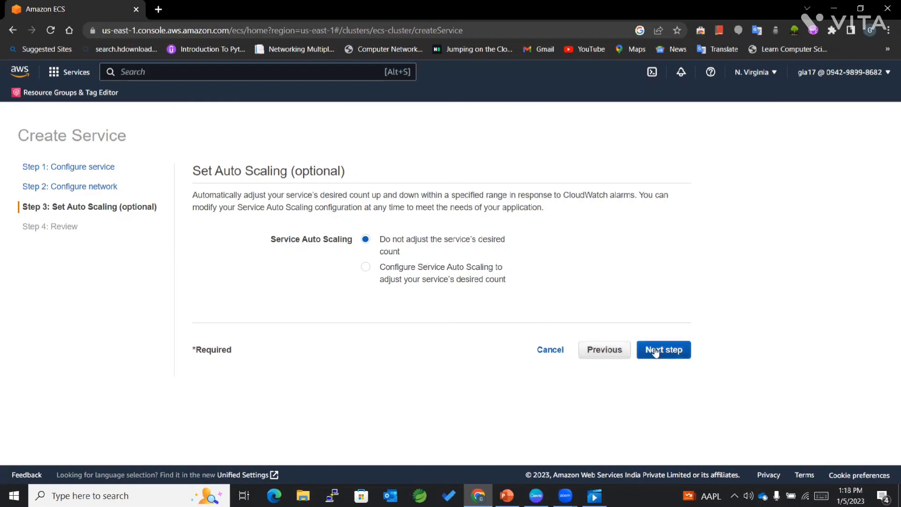
# Leave the desired count unadjusted and continue to the review step.
pyautogui.click(664, 349)
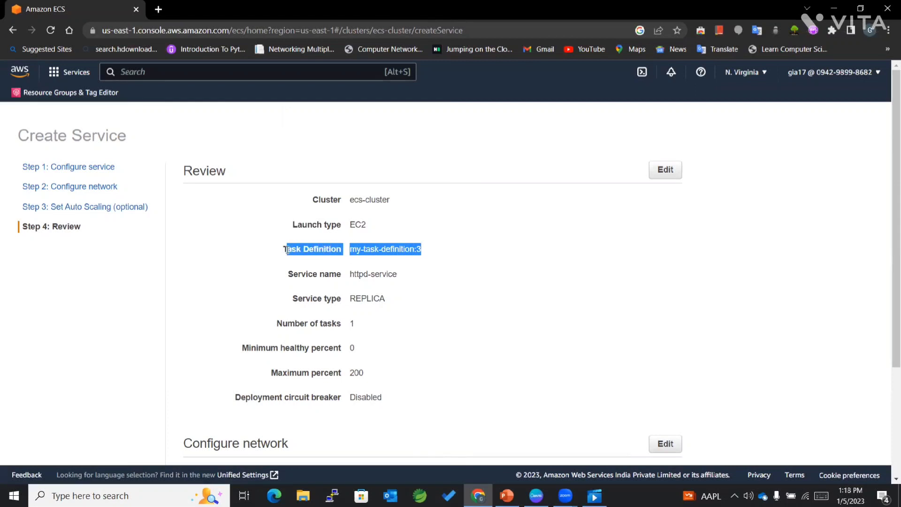
# Review my-task-definition:3, create httpd-service and go to its service page.
pyautogui.click(282, 249)
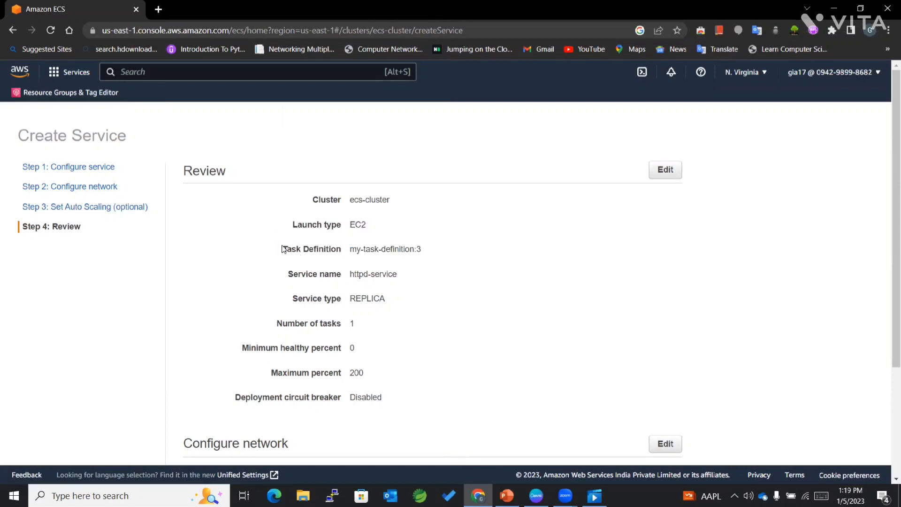
pyautogui.moveTo(282, 249); pyautogui.dragTo(422, 248)
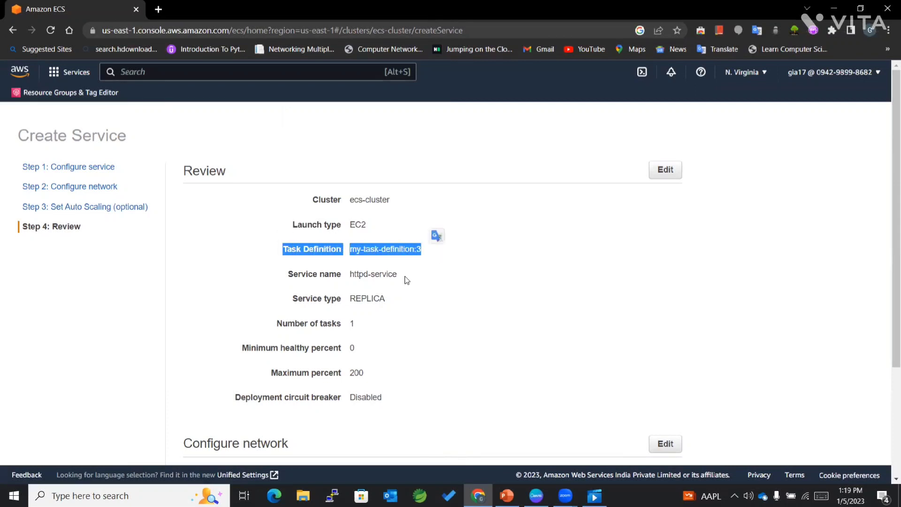
pyautogui.scroll(-3)
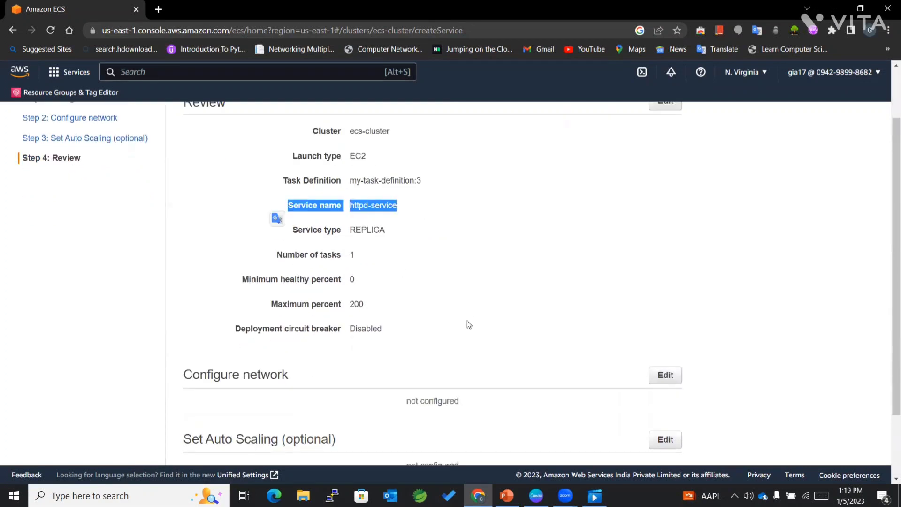
pyautogui.scroll(-3)
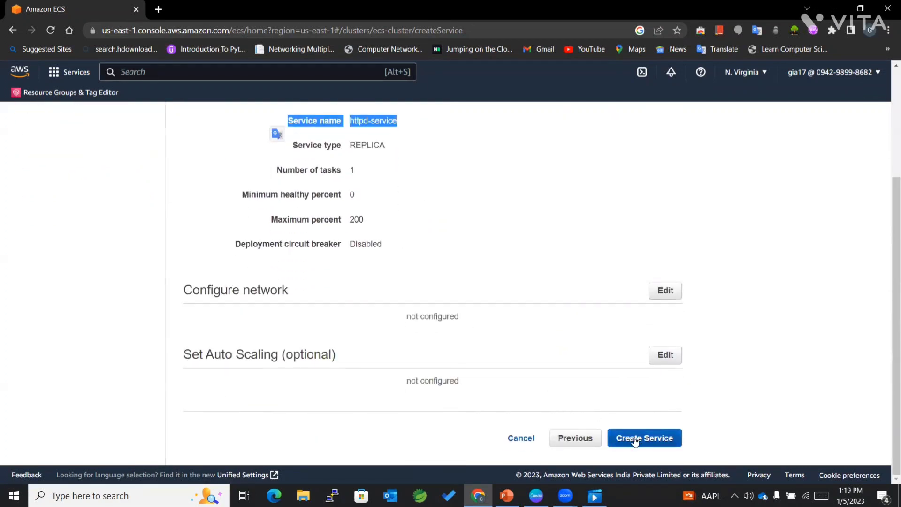
pyautogui.click(644, 438)
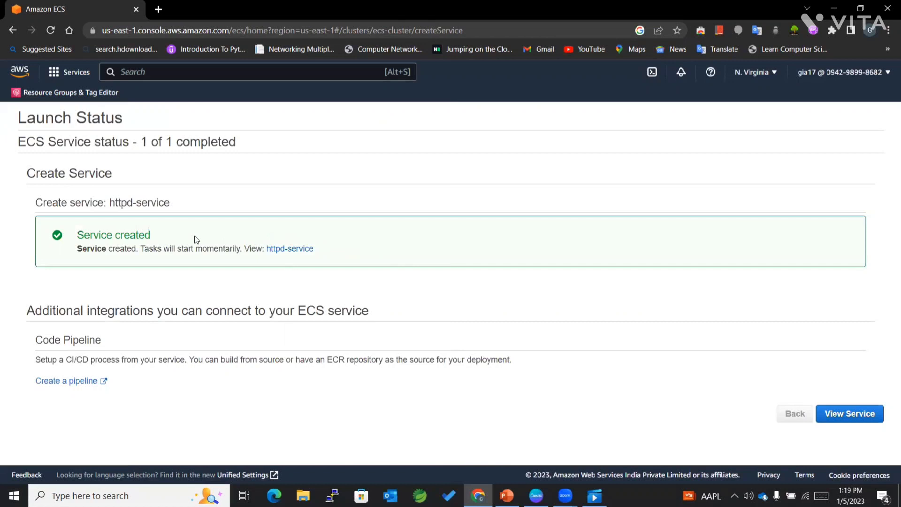
pyautogui.moveTo(770, 421)
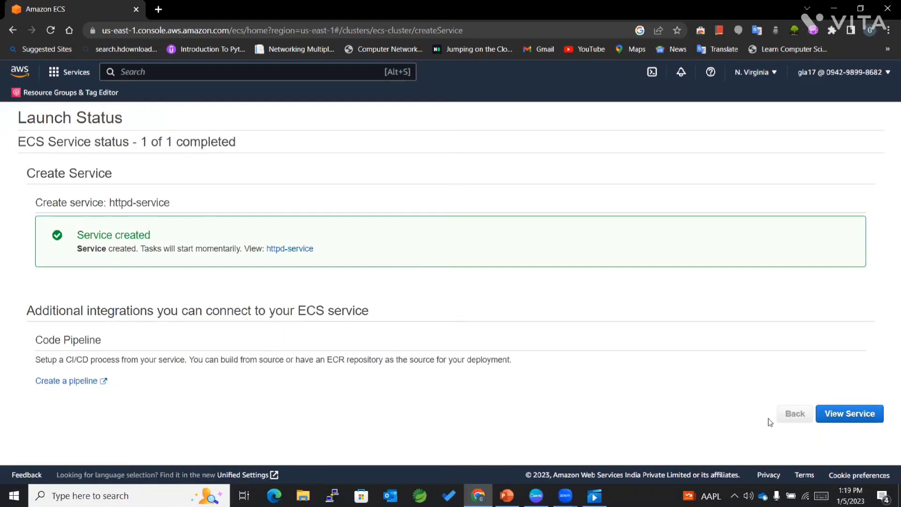
pyautogui.click(850, 413)
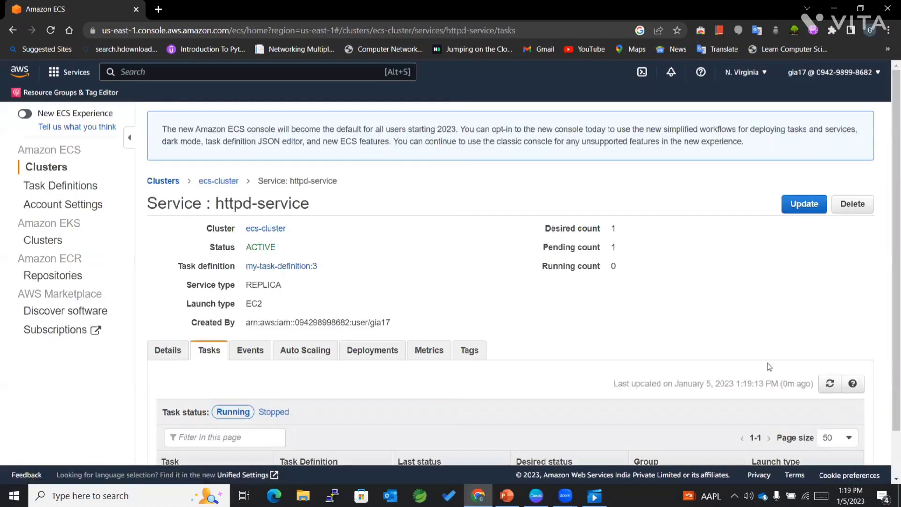
# Refresh until the task is RUNNING, then open its host EC2 instance.
pyautogui.scroll(-3)
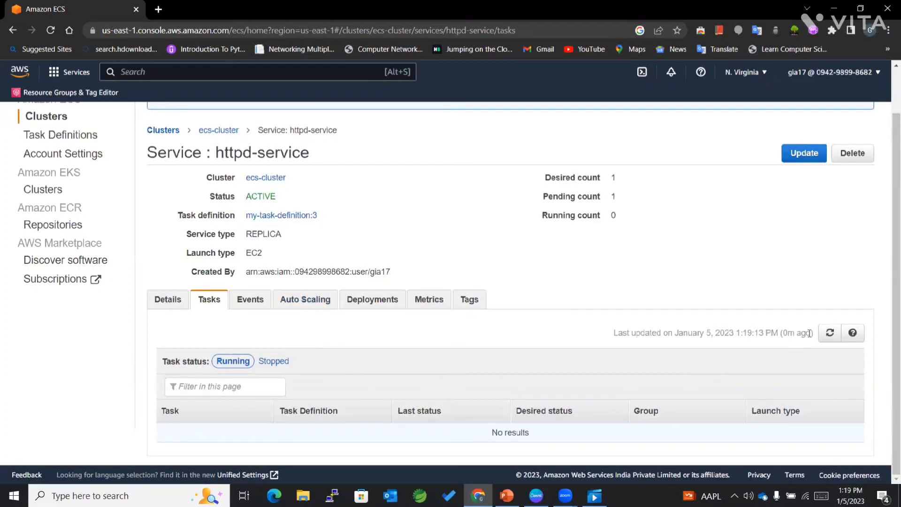
pyautogui.click(828, 332)
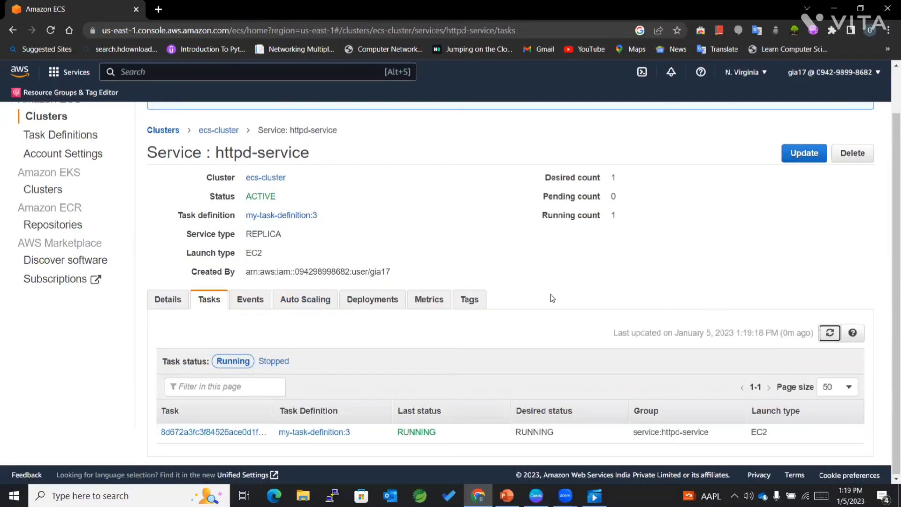
pyautogui.moveTo(269, 432)
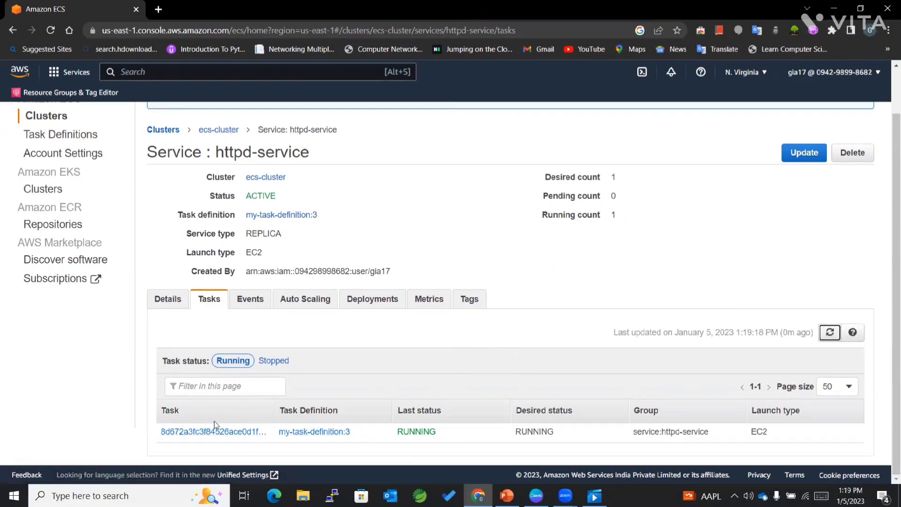
pyautogui.moveTo(214, 432)
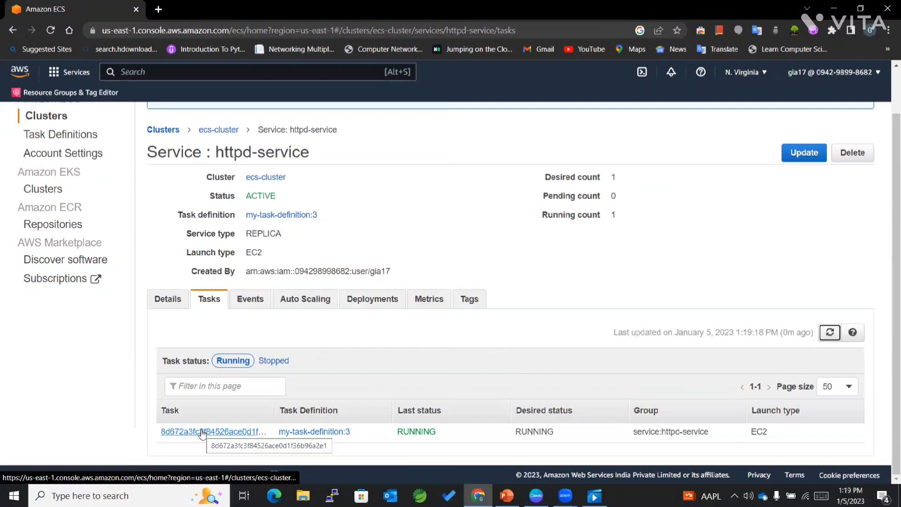
pyautogui.click(217, 432)
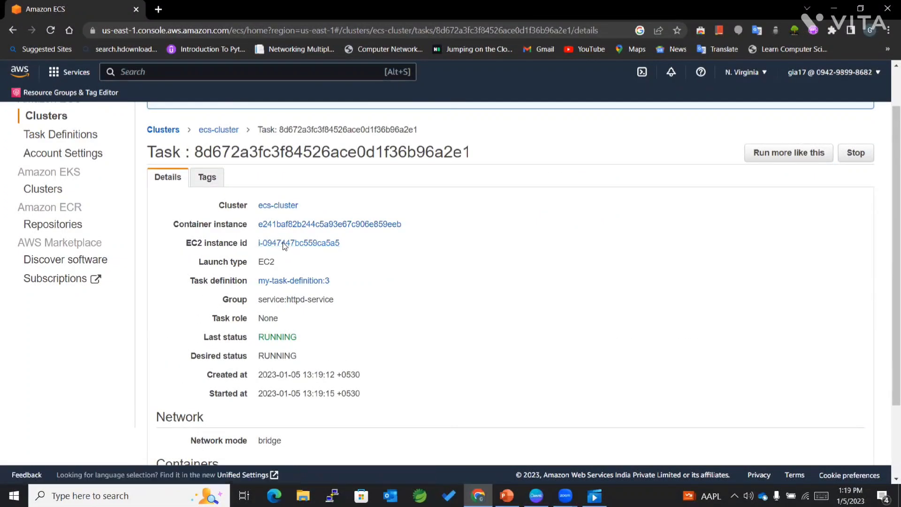
pyautogui.click(298, 242)
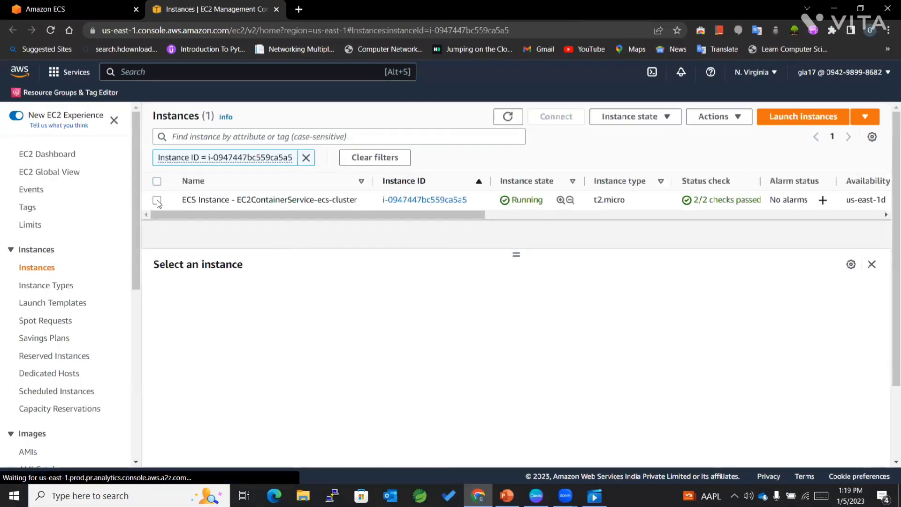
# Select the ECS instance and copy its public IPv4 address 3.83.101.10.
pyautogui.click(157, 199)
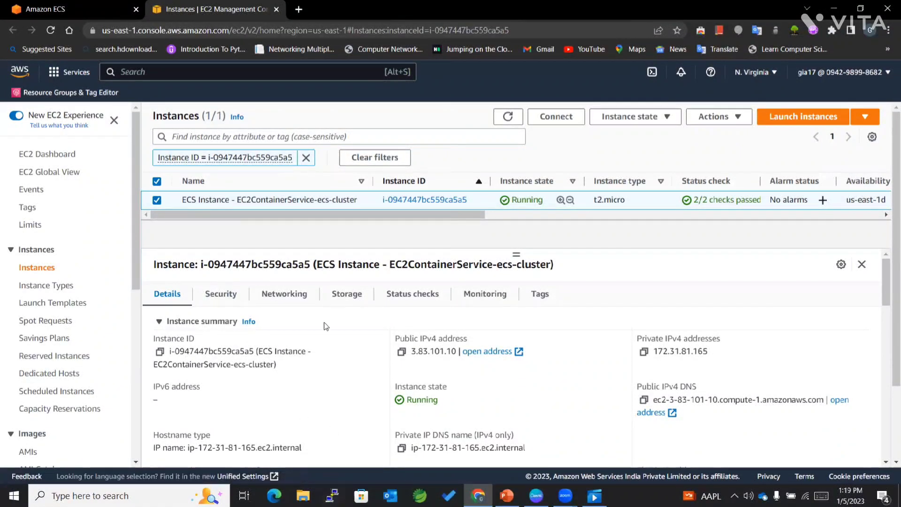
pyautogui.click(401, 351)
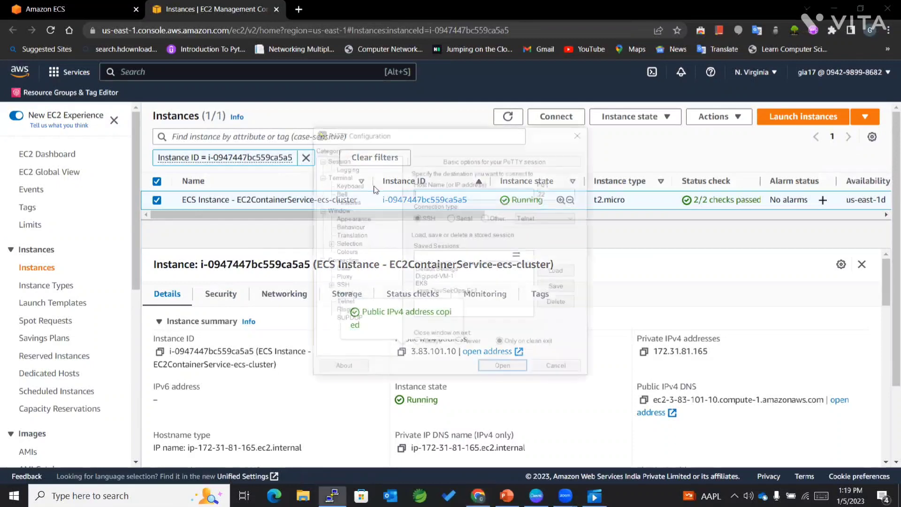
pyautogui.write('ec2-user')
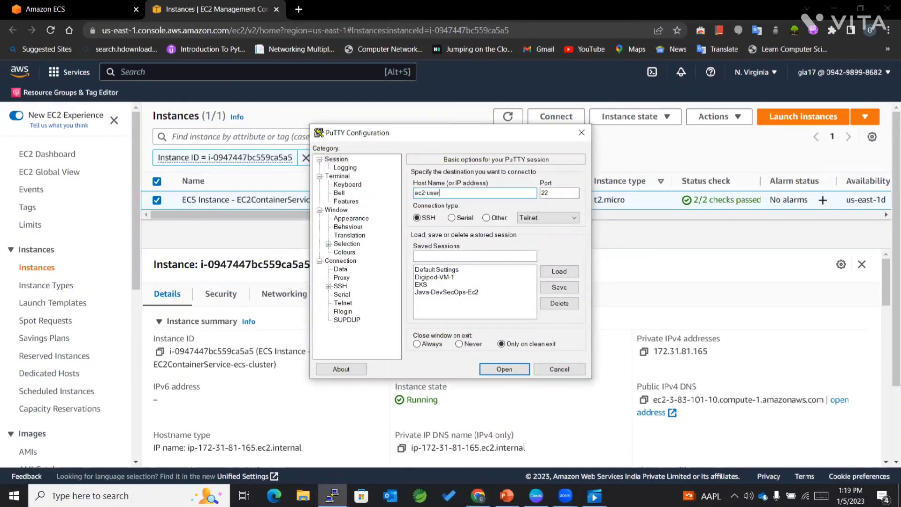
pyautogui.write('@3.83.101.10')
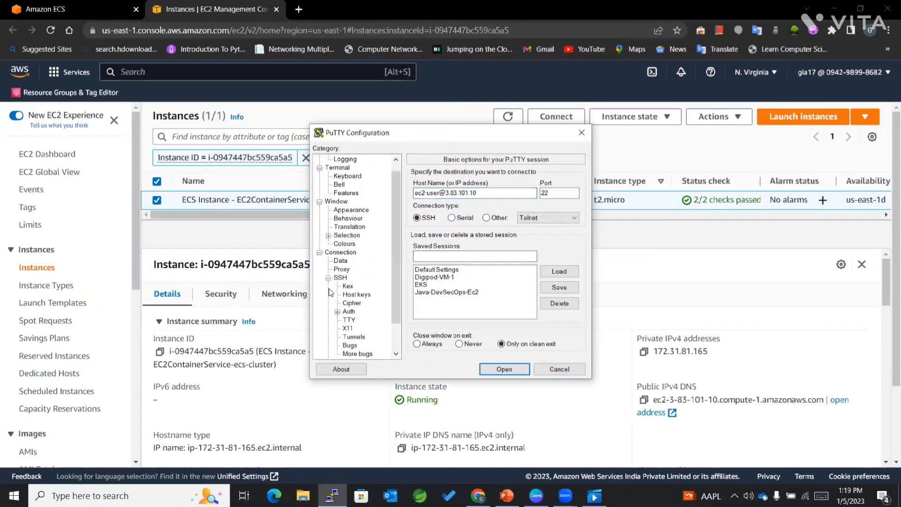
# Authenticate with the ECSService.ppk private key and start the SSH session.
pyautogui.click(338, 312)
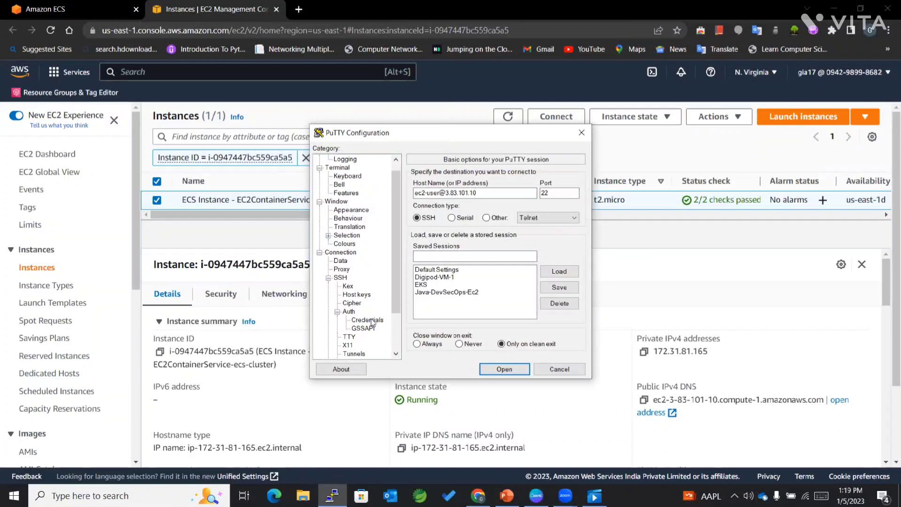
pyautogui.click(367, 319)
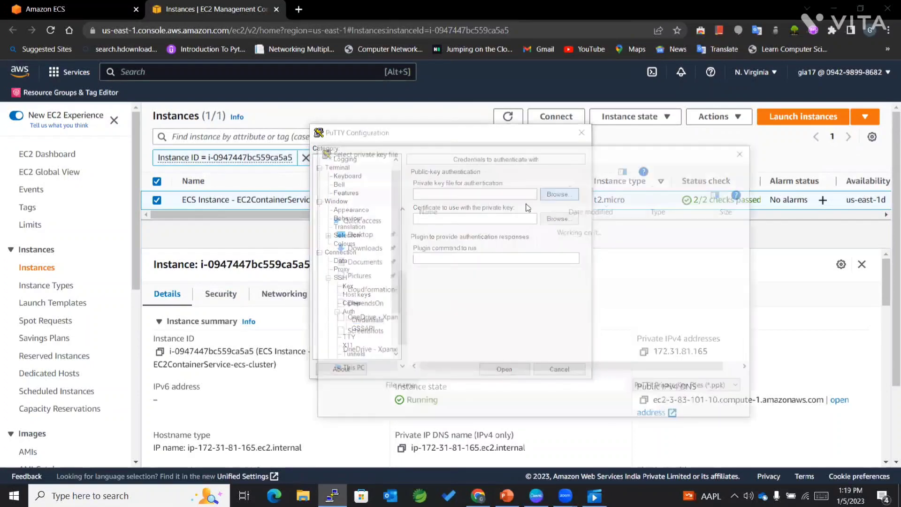
pyautogui.click(557, 193)
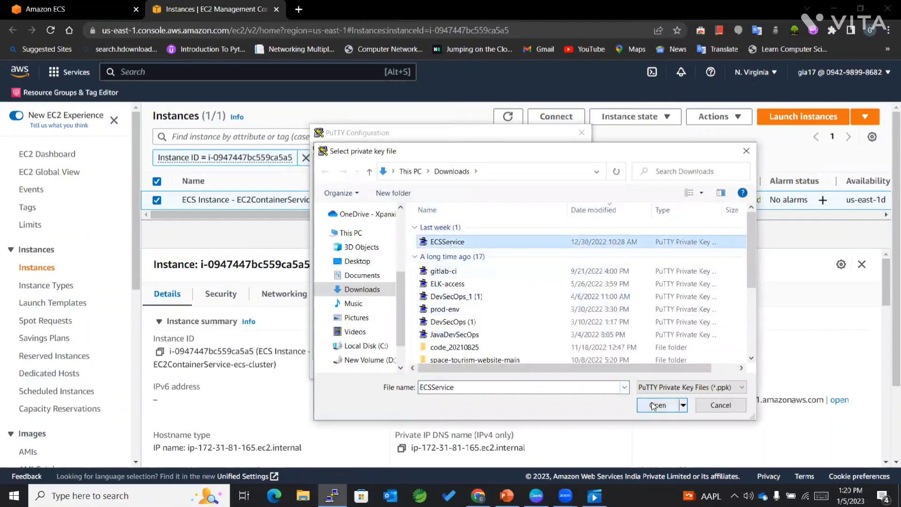
pyautogui.click(657, 406)
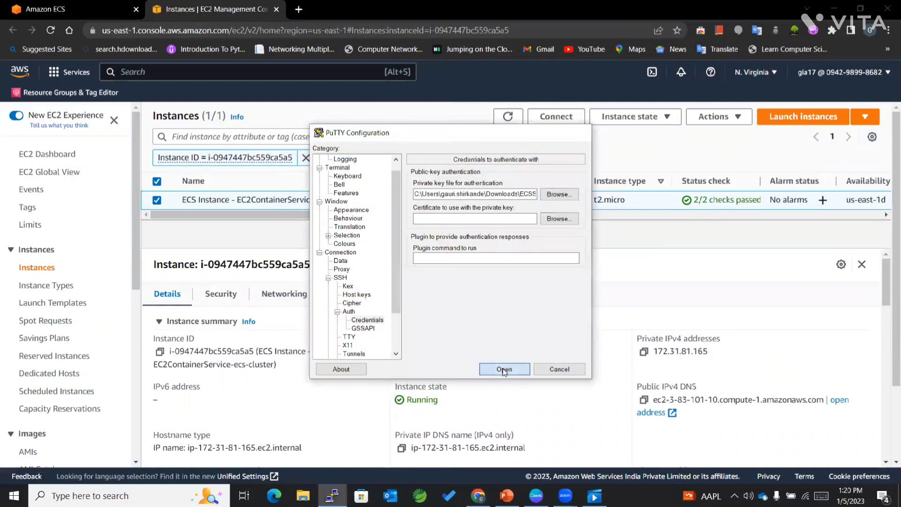
pyautogui.click(503, 369)
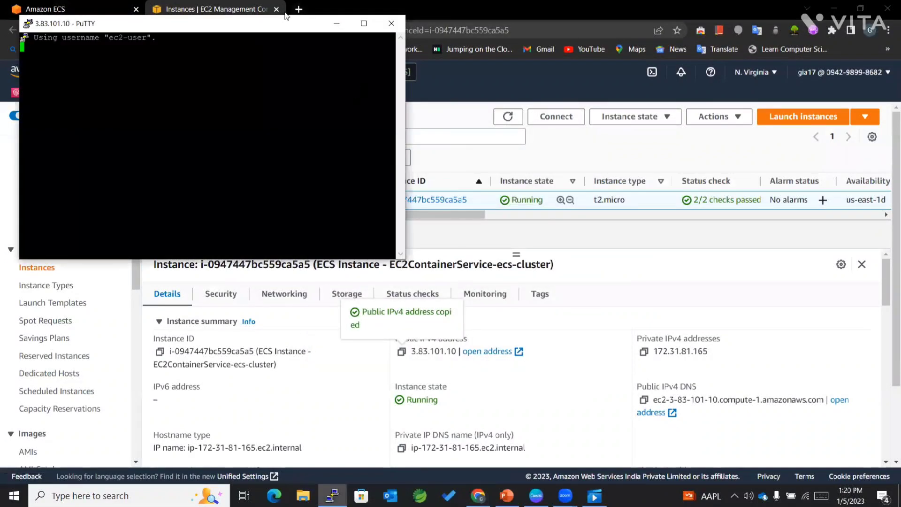
# Run docker ps to confirm the httpd:latest container maps host port 49158 to 80.
pyautogui.moveTo(206, 22); pyautogui.dragTo(466, 100)
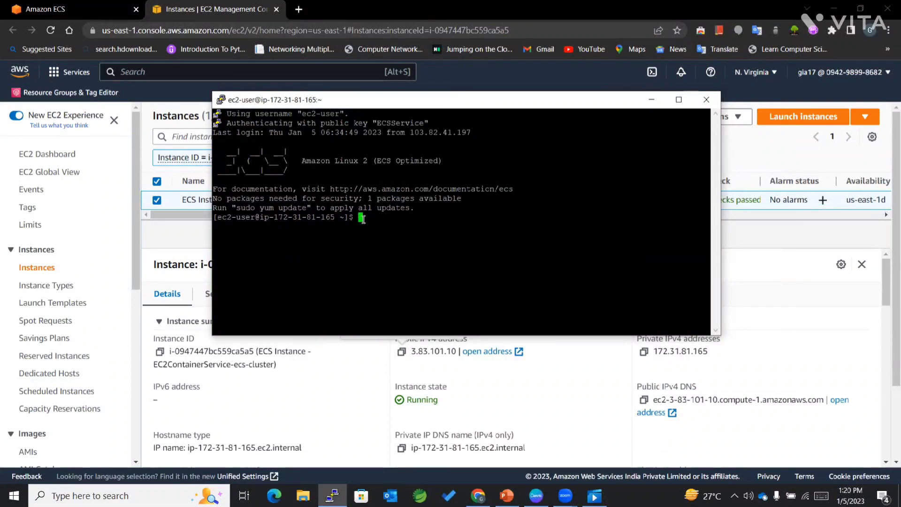
pyautogui.write('docker ps')
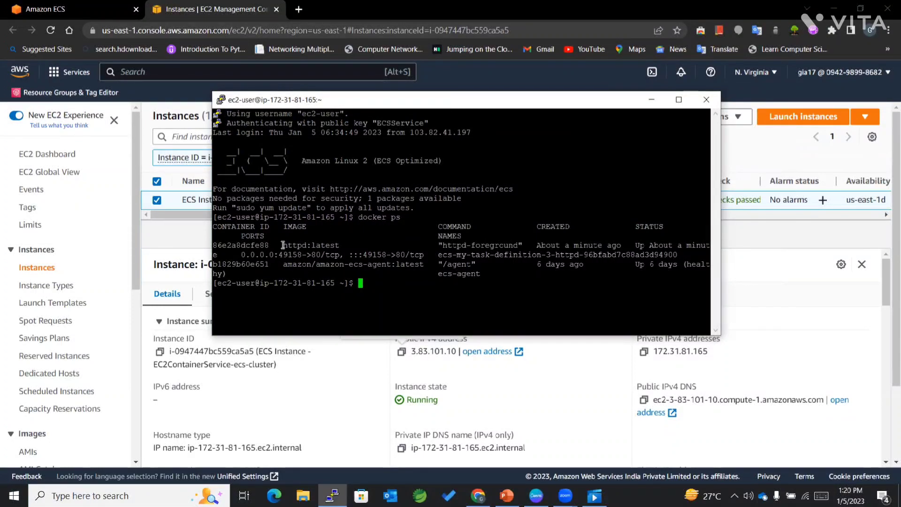
pyautogui.doubleClick(310, 245)
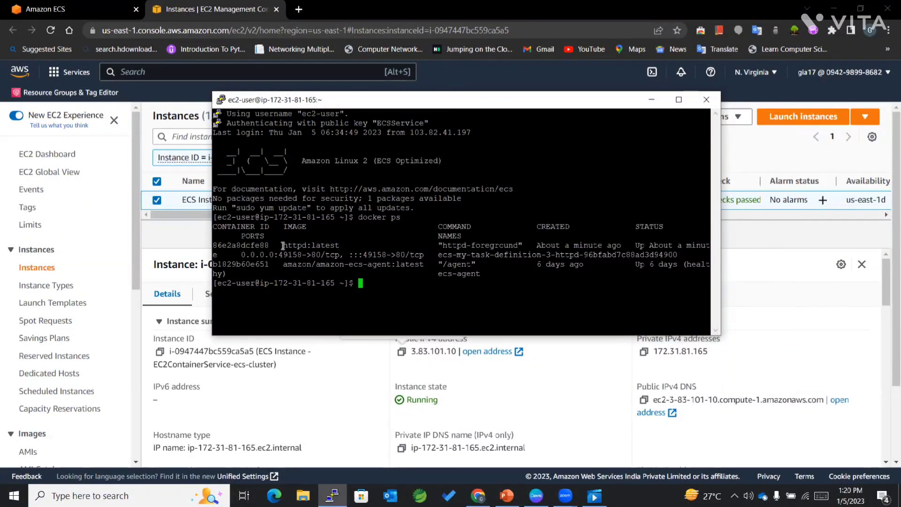
pyautogui.doubleClick(309, 245)
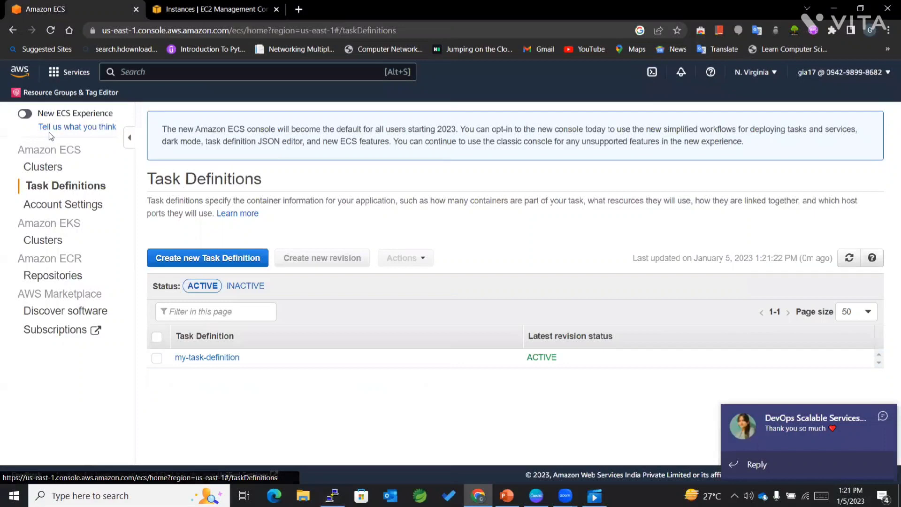
# View my-task-definition:3 as JSON showing hostPort 0 to containerPort 80, then return to the terminal.
pyautogui.click(206, 357)
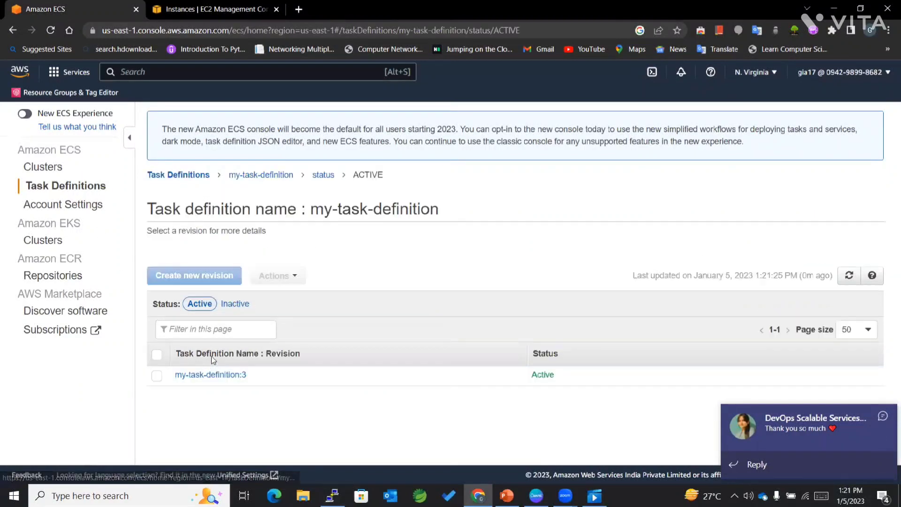
pyautogui.click(211, 375)
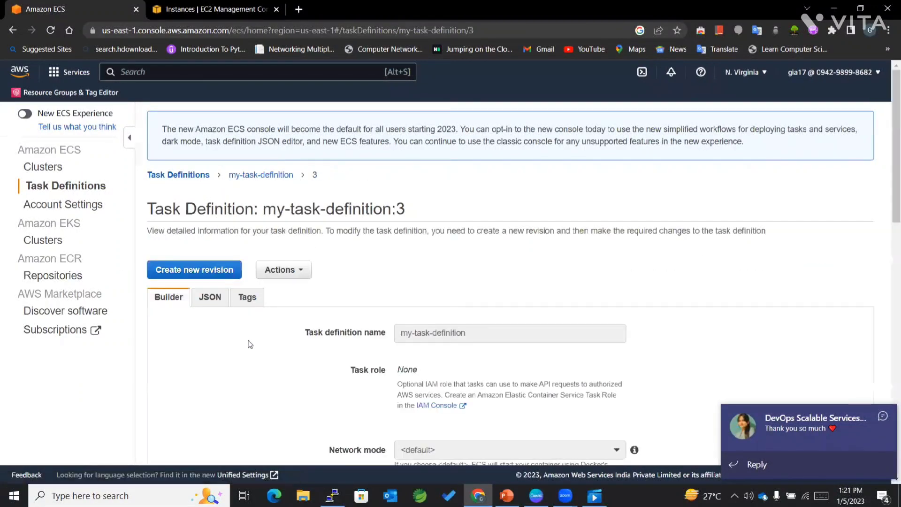
pyautogui.click(210, 297)
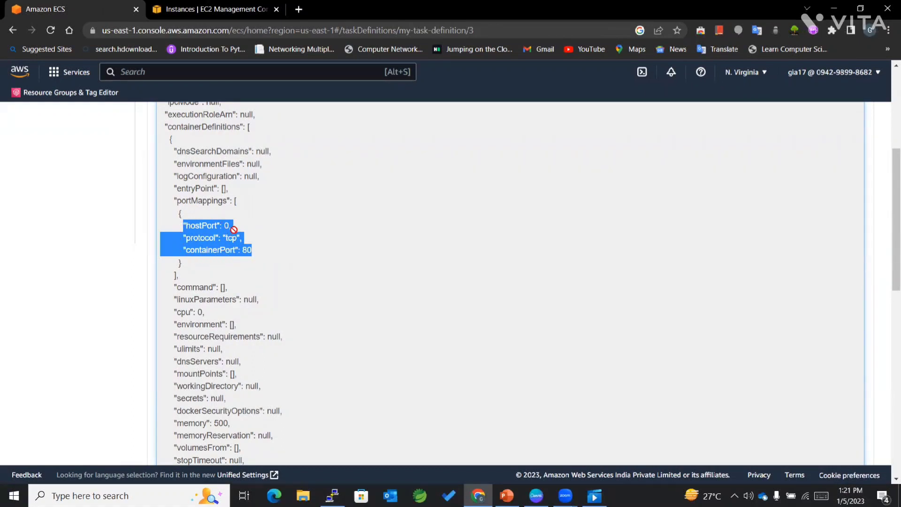
pyautogui.moveTo(265, 240)
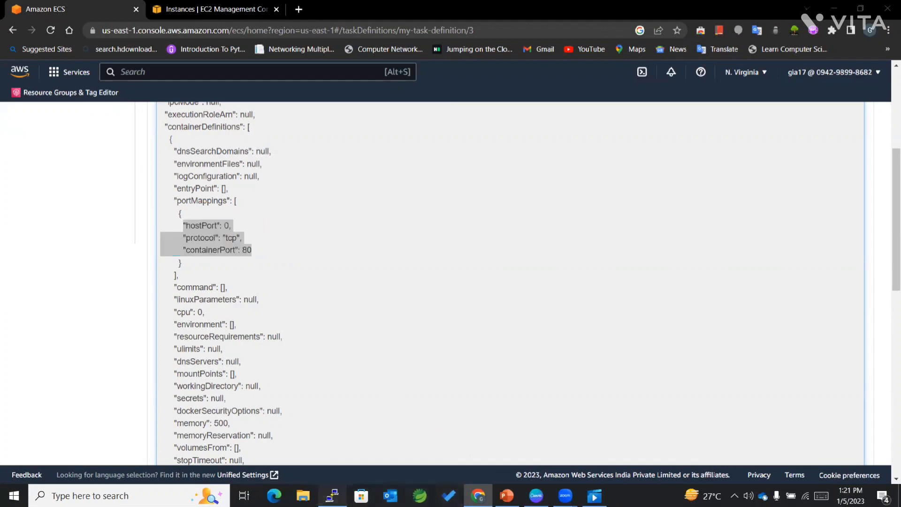
pyautogui.click(332, 496)
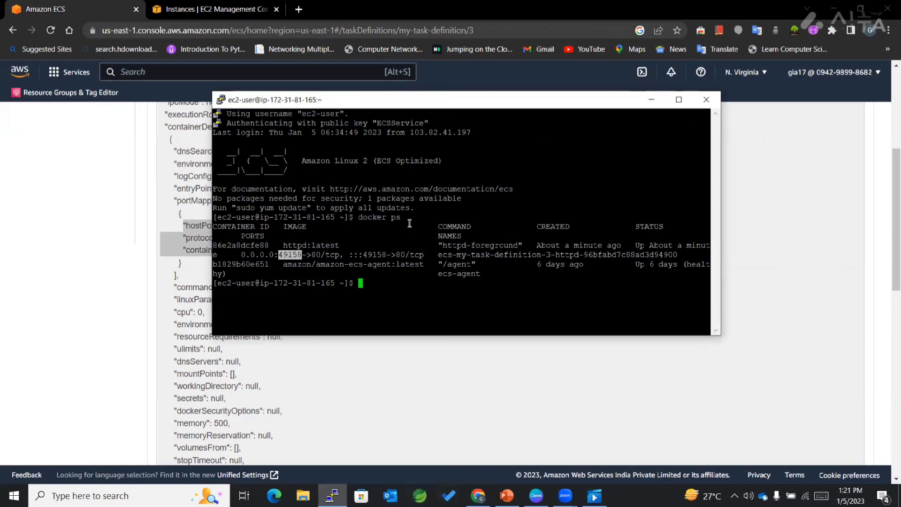
# Add an inbound rule to launch-wizard-7 allowing Custom TCP 49158 from Anywhere and save.
pyautogui.click(706, 100)
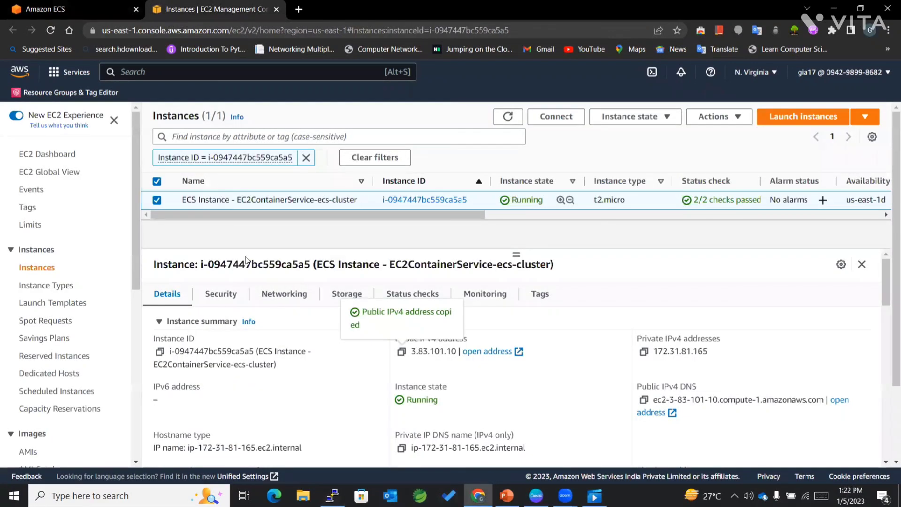
pyautogui.click(221, 294)
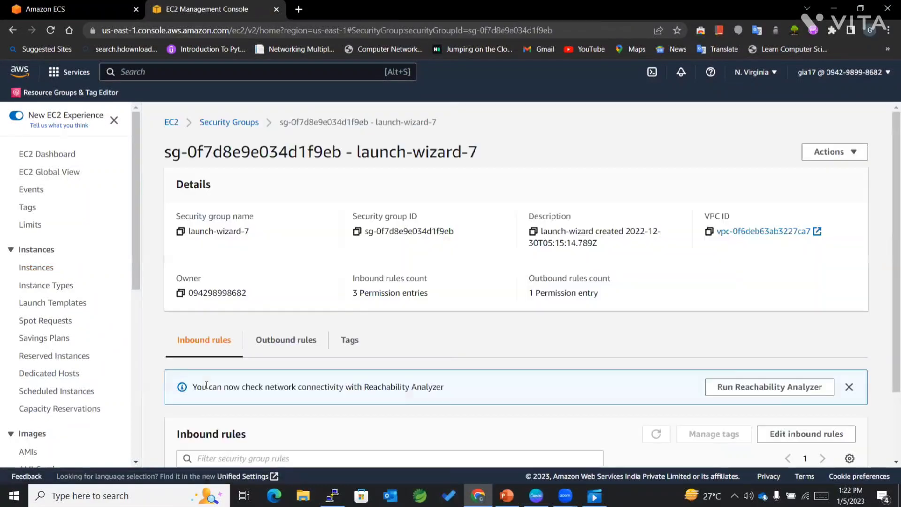
pyautogui.scroll(-3)
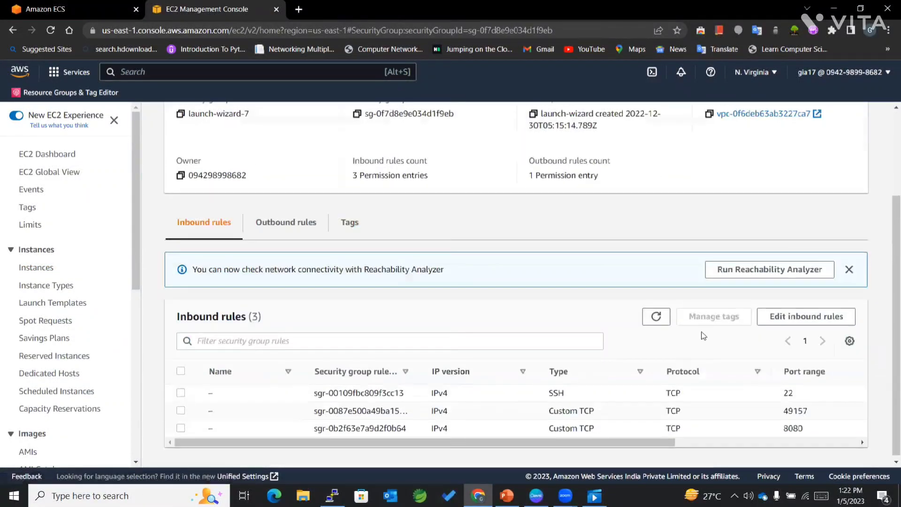
pyautogui.click(805, 316)
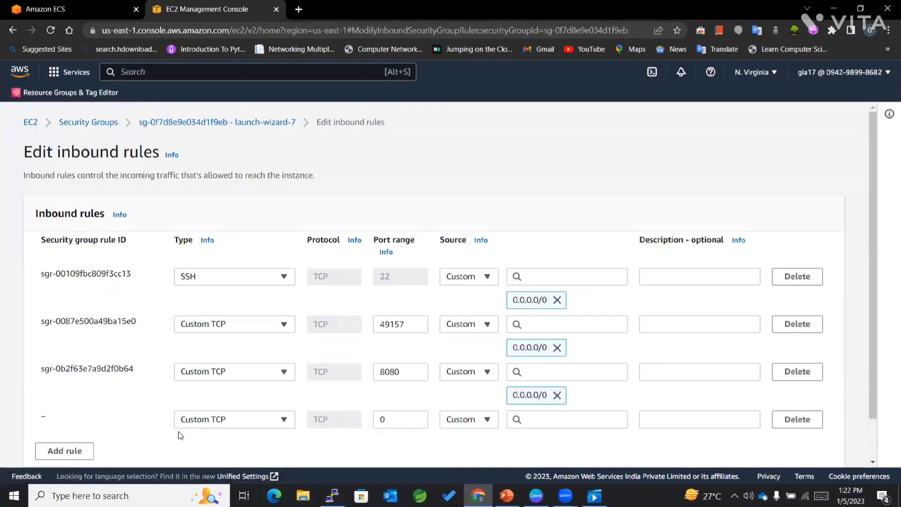
pyautogui.click(400, 419)
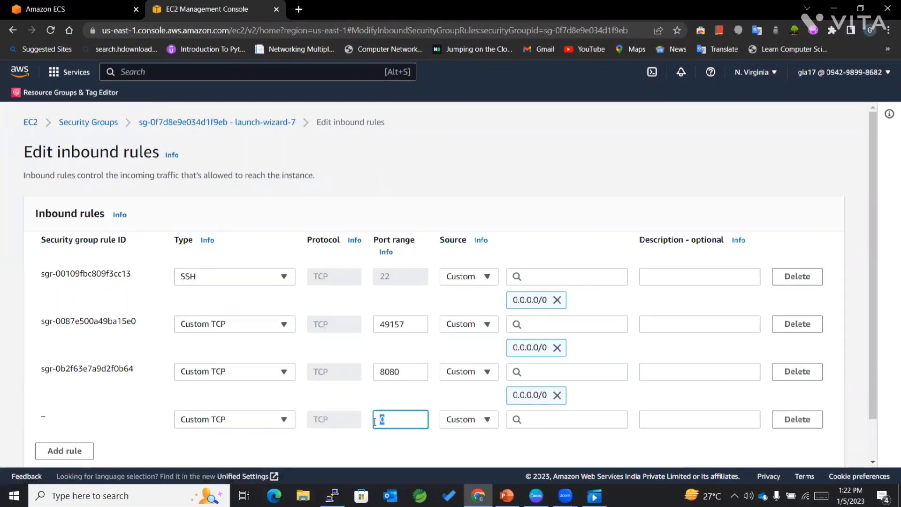
pyautogui.write('49158')
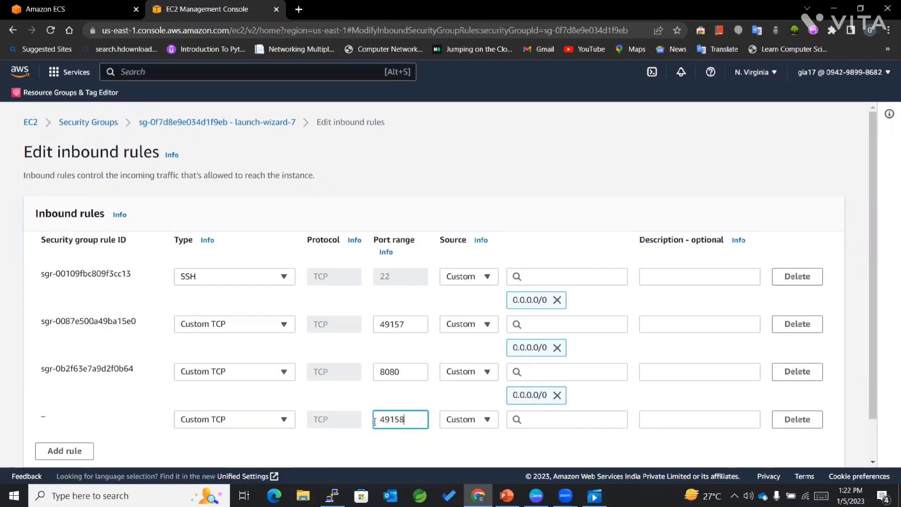
pyautogui.scroll(-3)
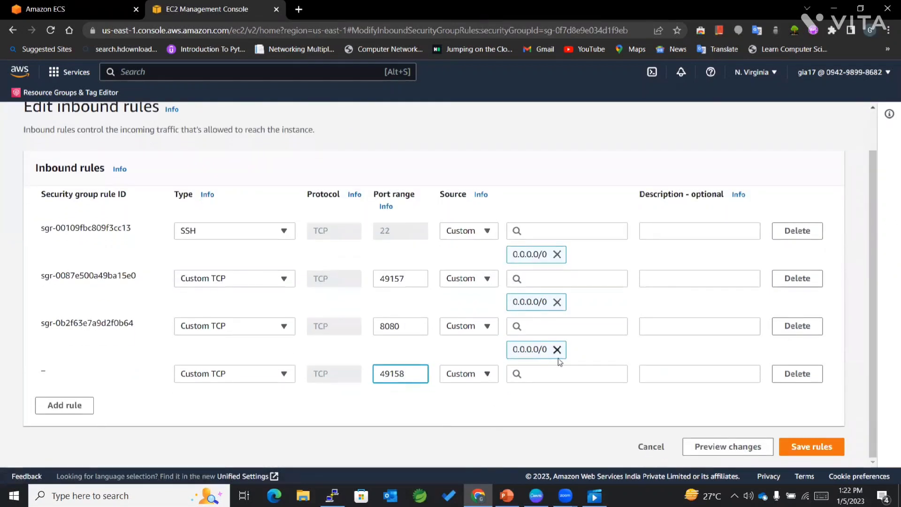
pyautogui.click(468, 373)
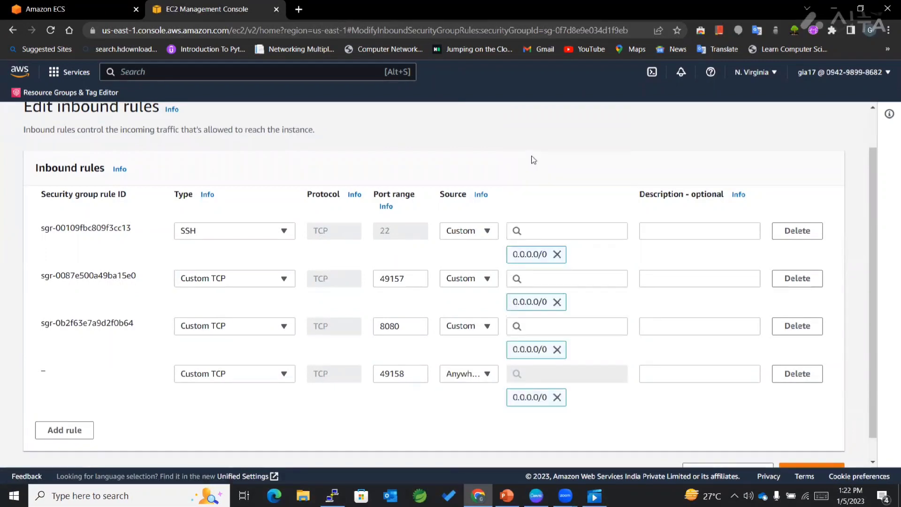
pyautogui.scroll(-3)
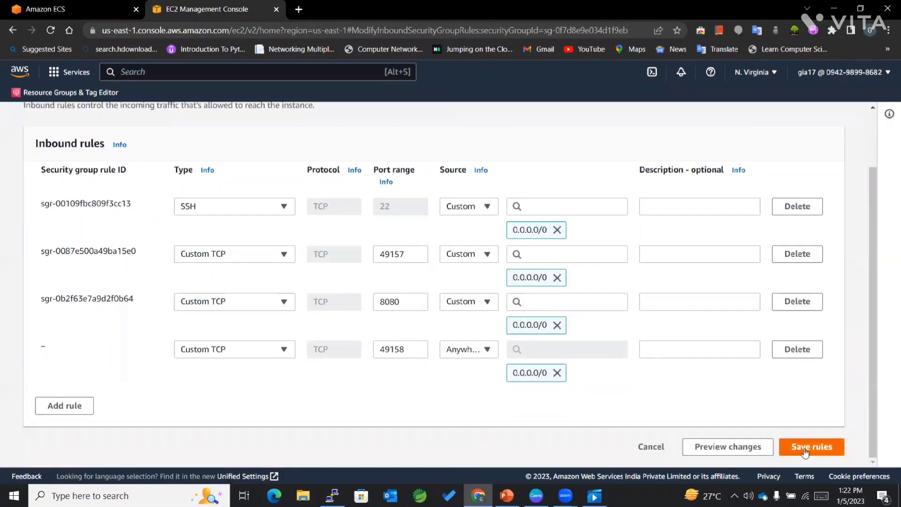
pyautogui.click(811, 447)
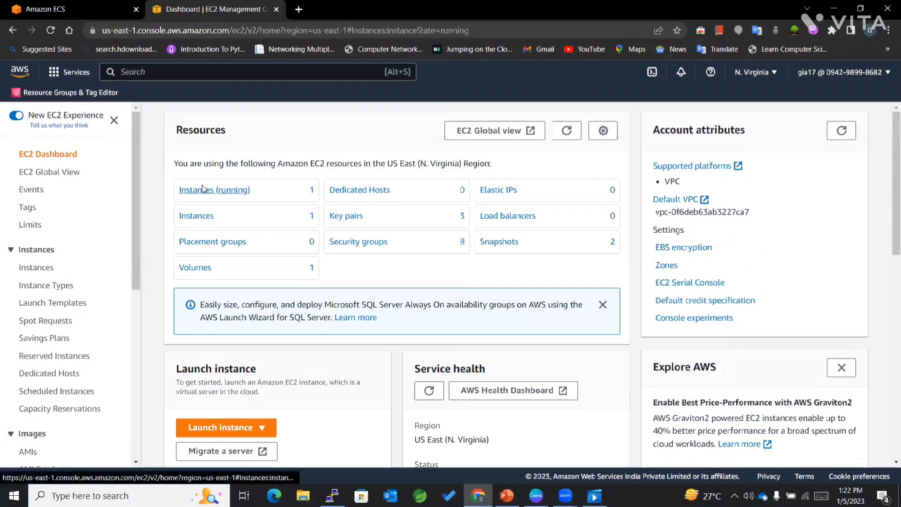
# Copy the instance's public IP and enter 3.83.101.10 in a new browser tab.
pyautogui.click(214, 190)
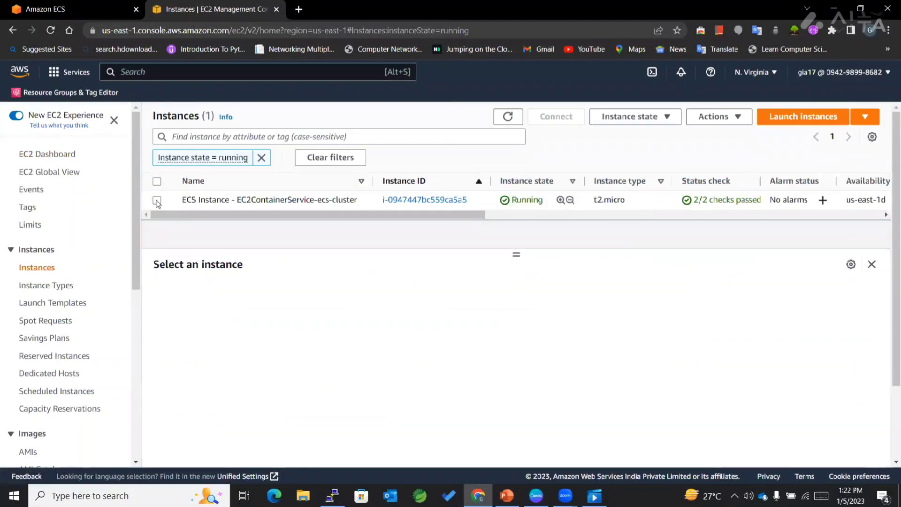
pyautogui.click(157, 199)
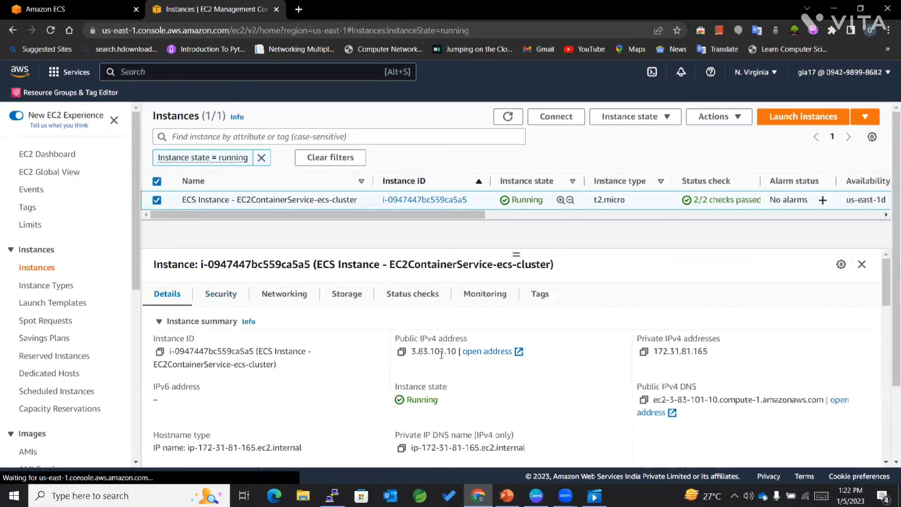
pyautogui.click(401, 351)
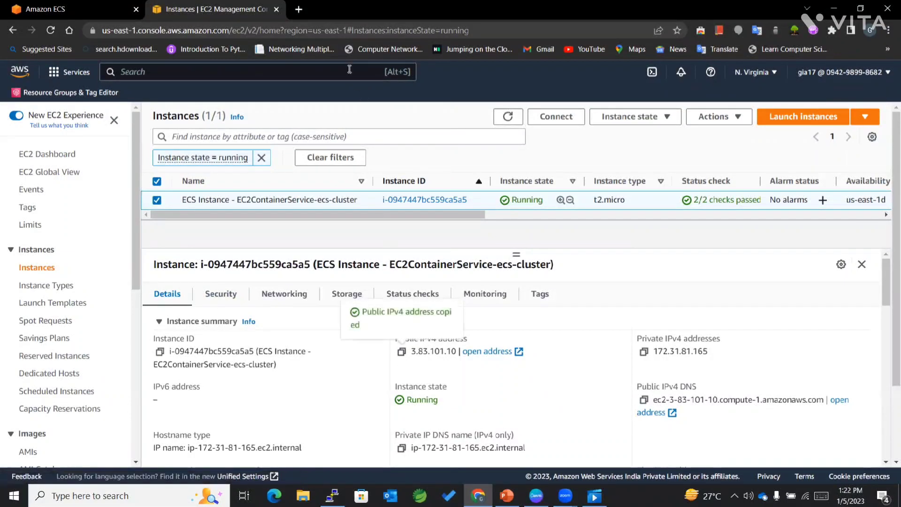
pyautogui.click(298, 10)
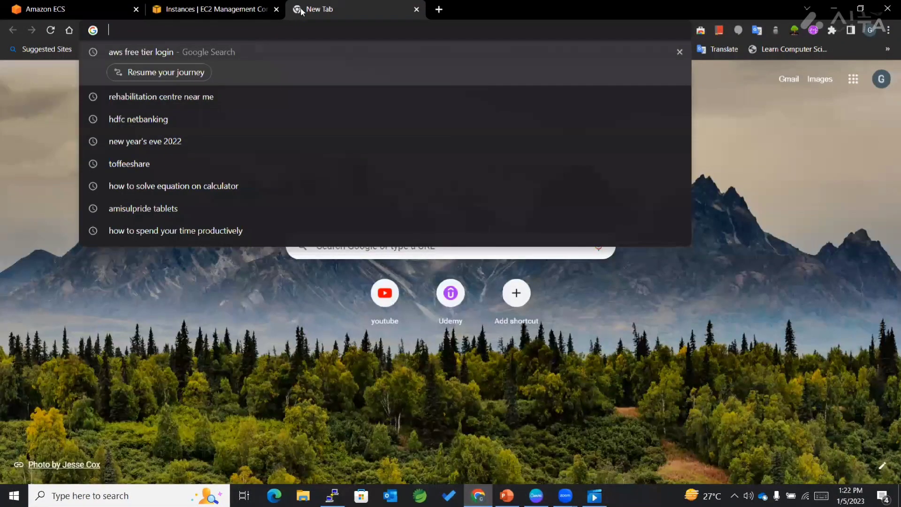
pyautogui.write('3.83.101.10')
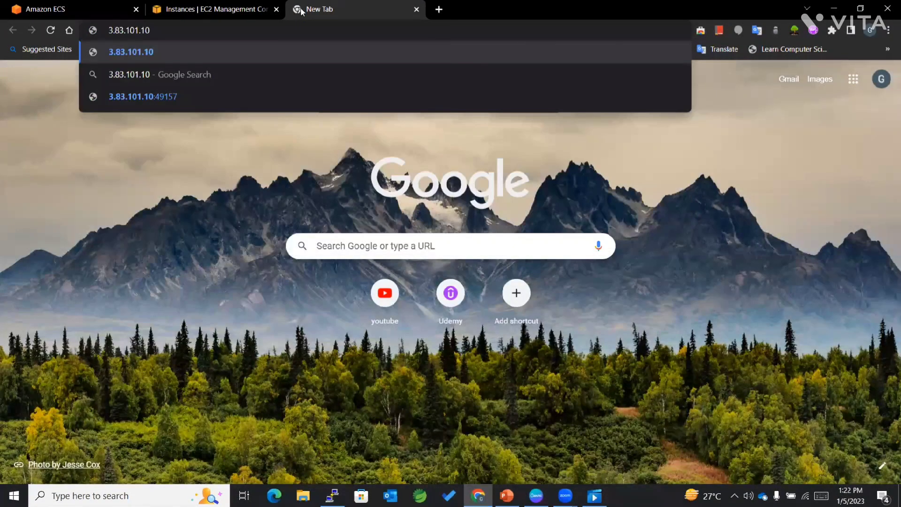